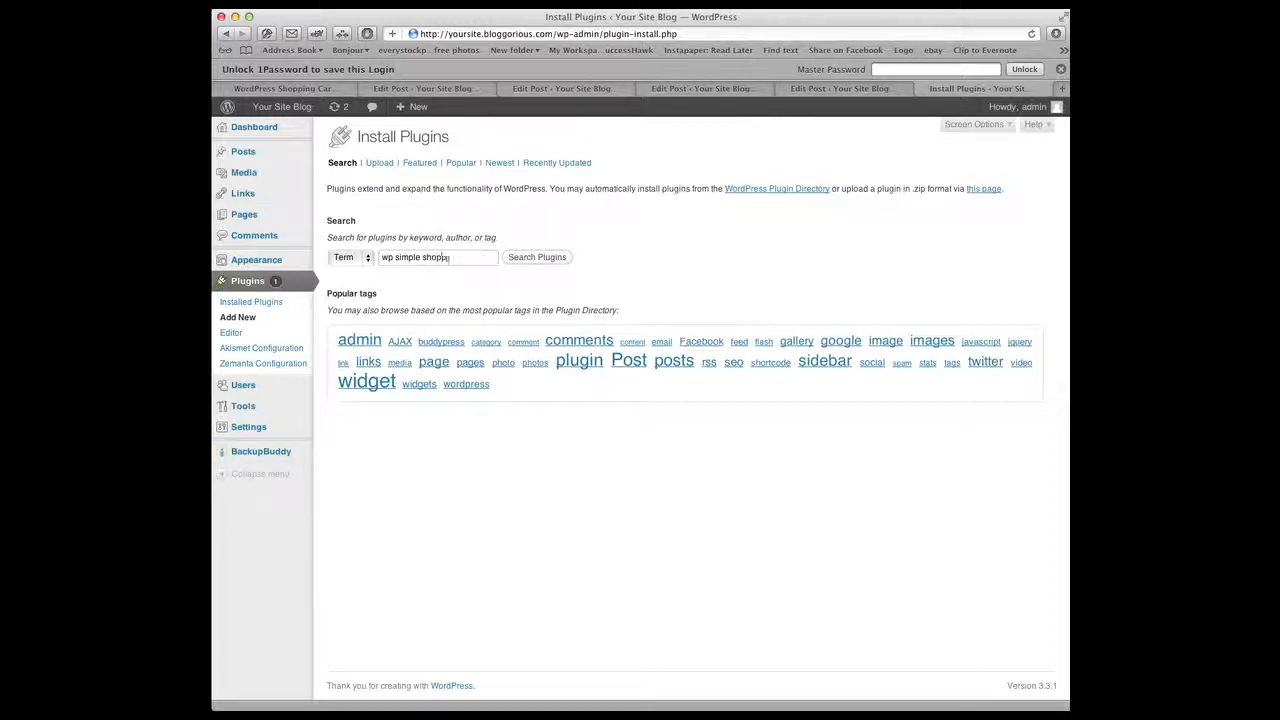
# - Search for 'wp simple shopping' and install WordPress Simple Paypal Shopping Cart v3.2.7
pyautogui.click(537, 257)
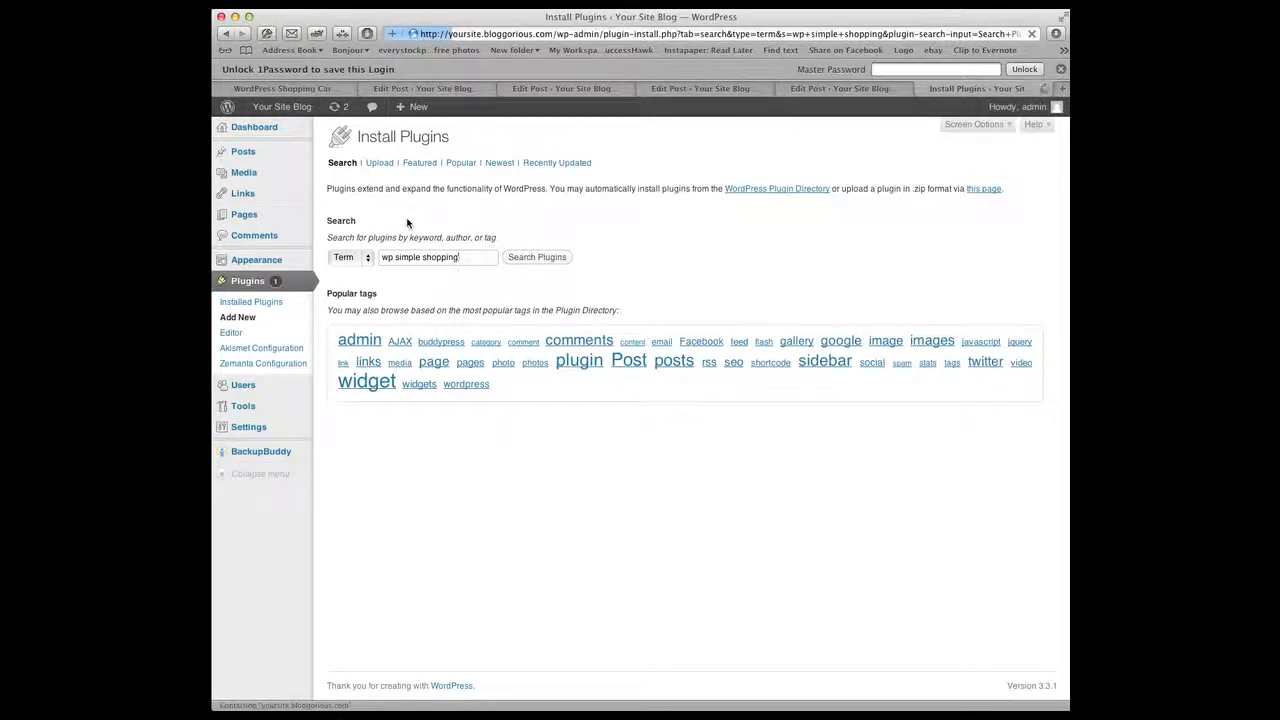
pyautogui.click(537, 257)
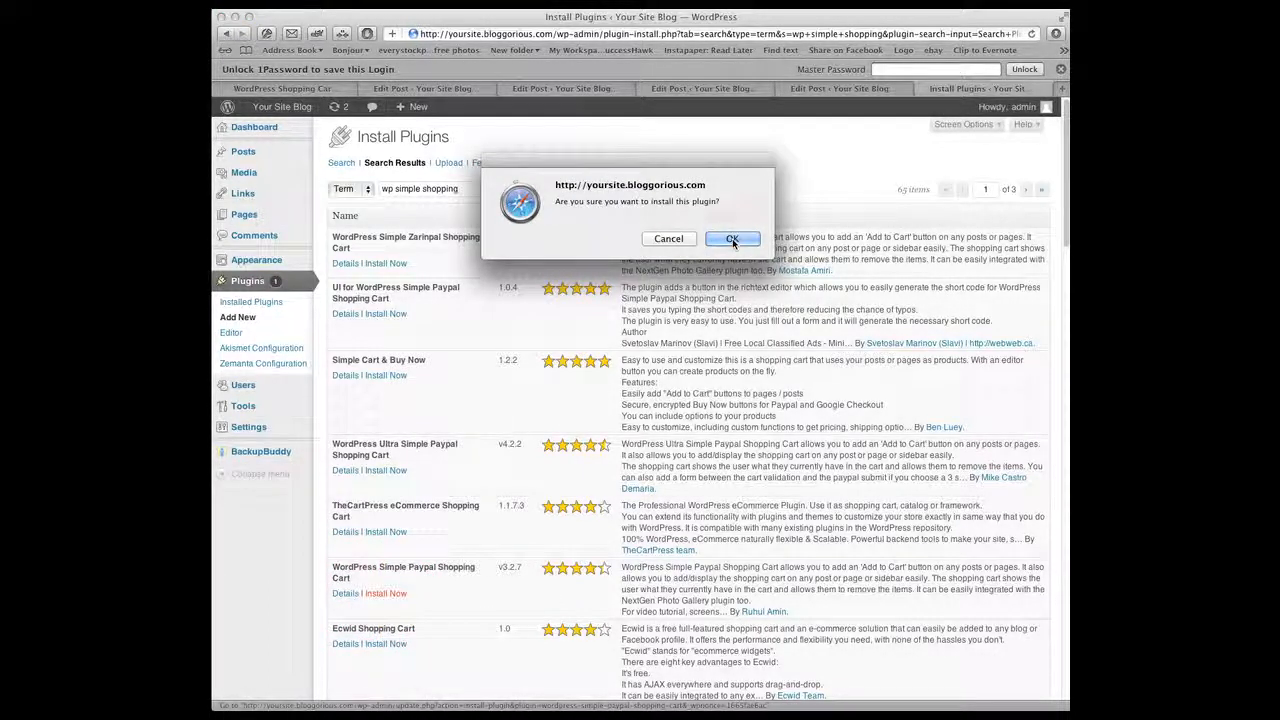
pyautogui.click(732, 238)
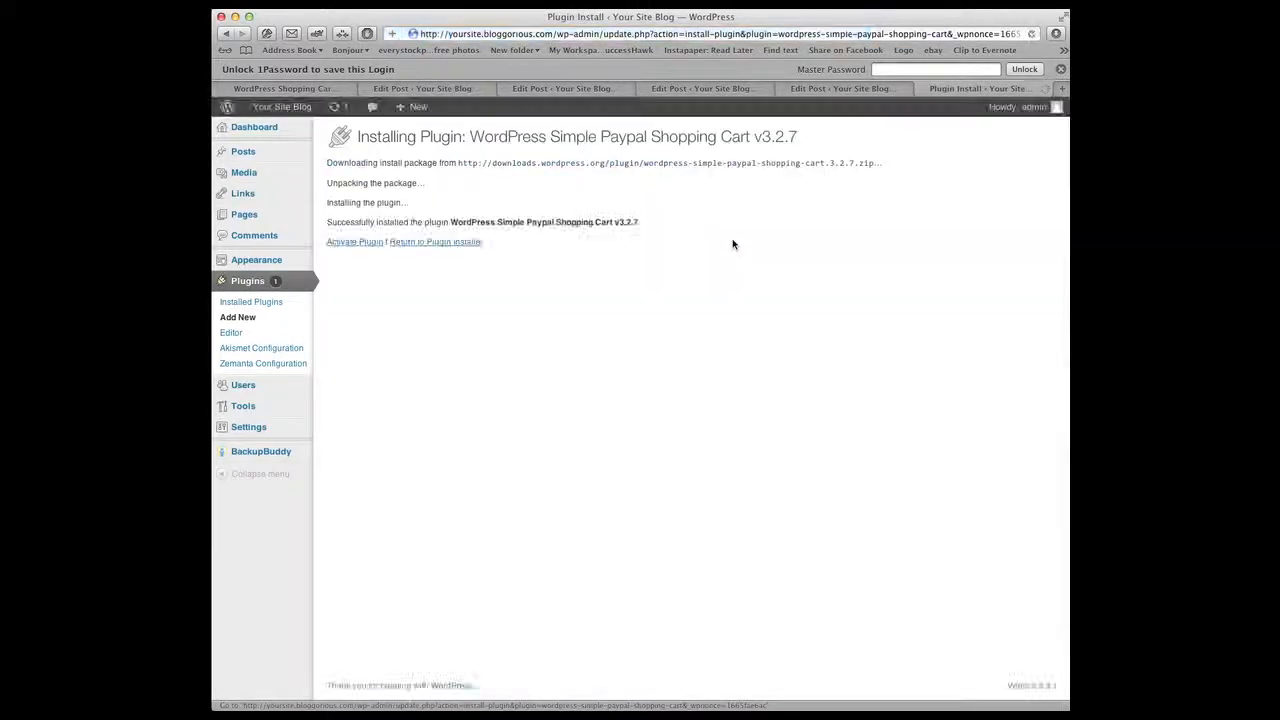
pyautogui.click(354, 241)
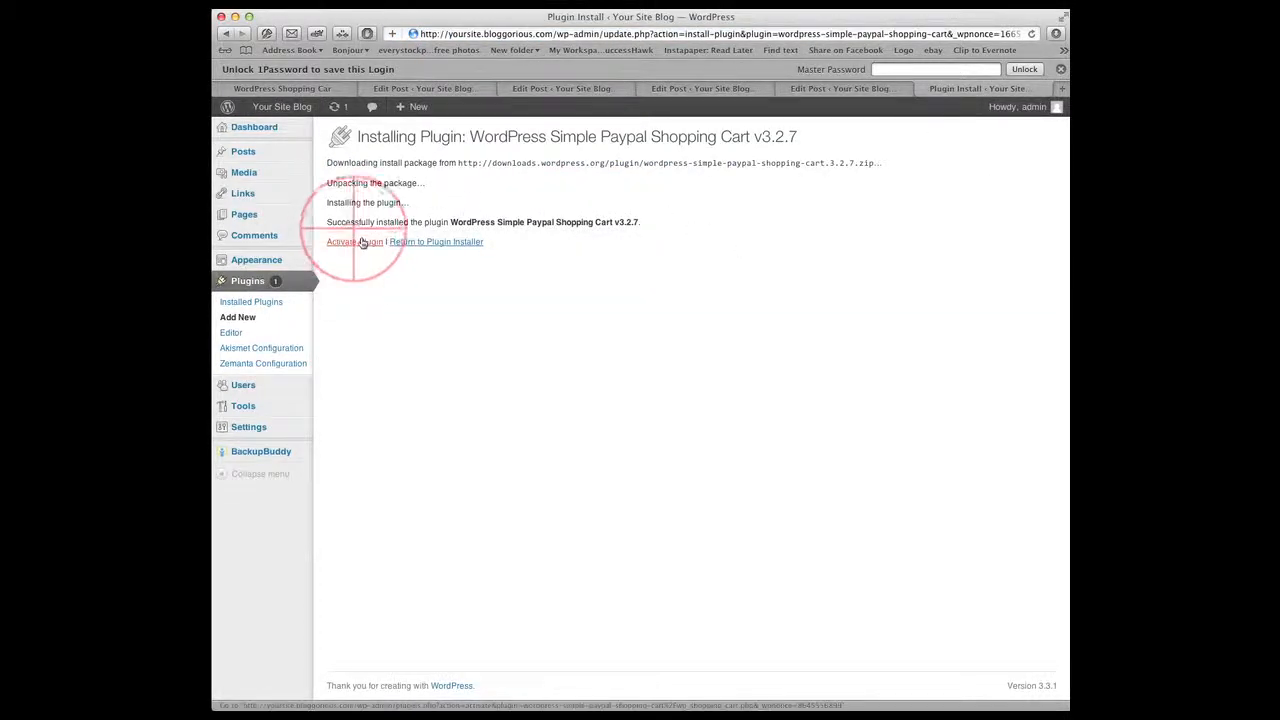
# - Return to Add New and search for the 'simple paypal shopping' UI helper plugin
pyautogui.click(436, 242)
pyautogui.write('simple paypal shopp')
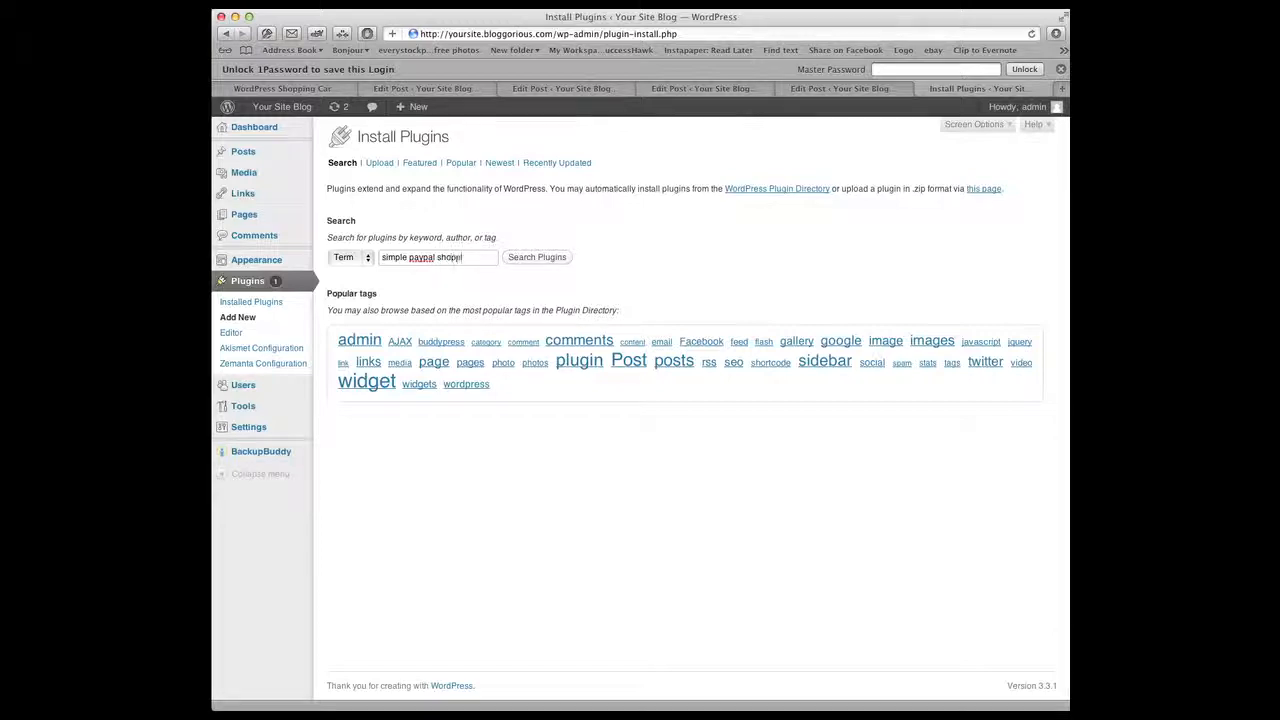
pyautogui.click(537, 257)
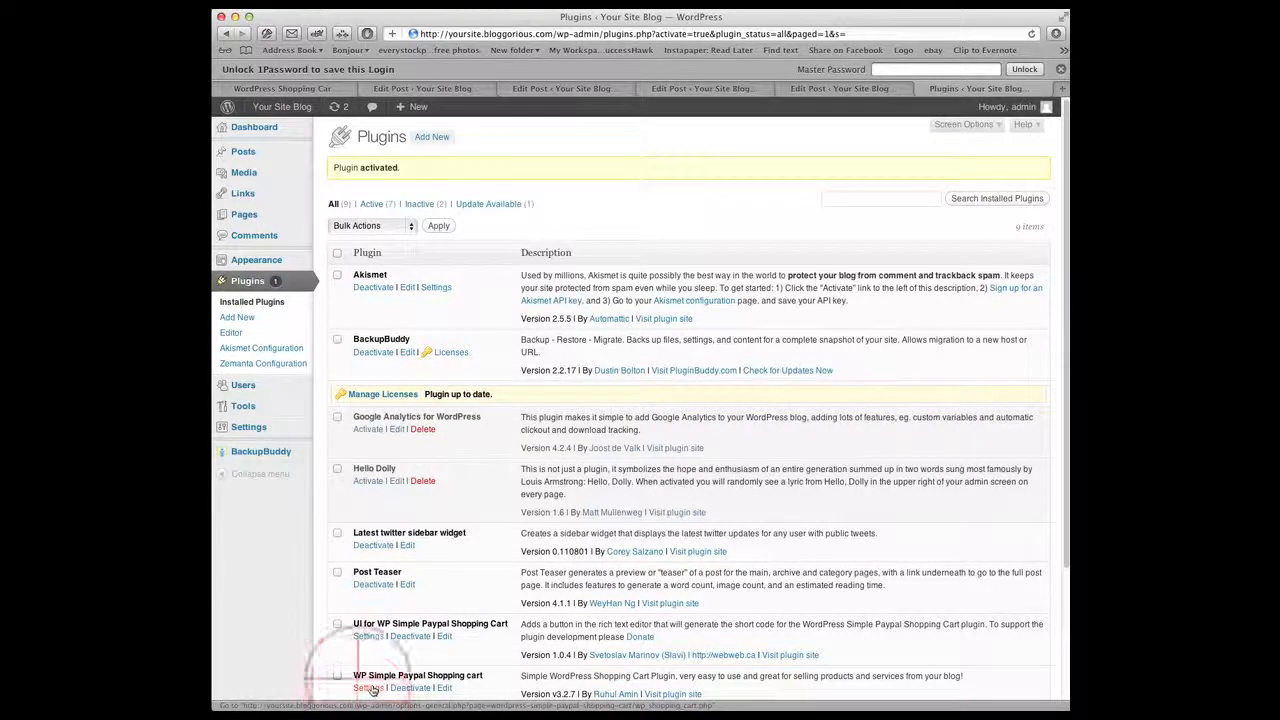
# - Open Settings for WP Simple Paypal Shopping Cart from the plugins list
pyautogui.click(367, 688)
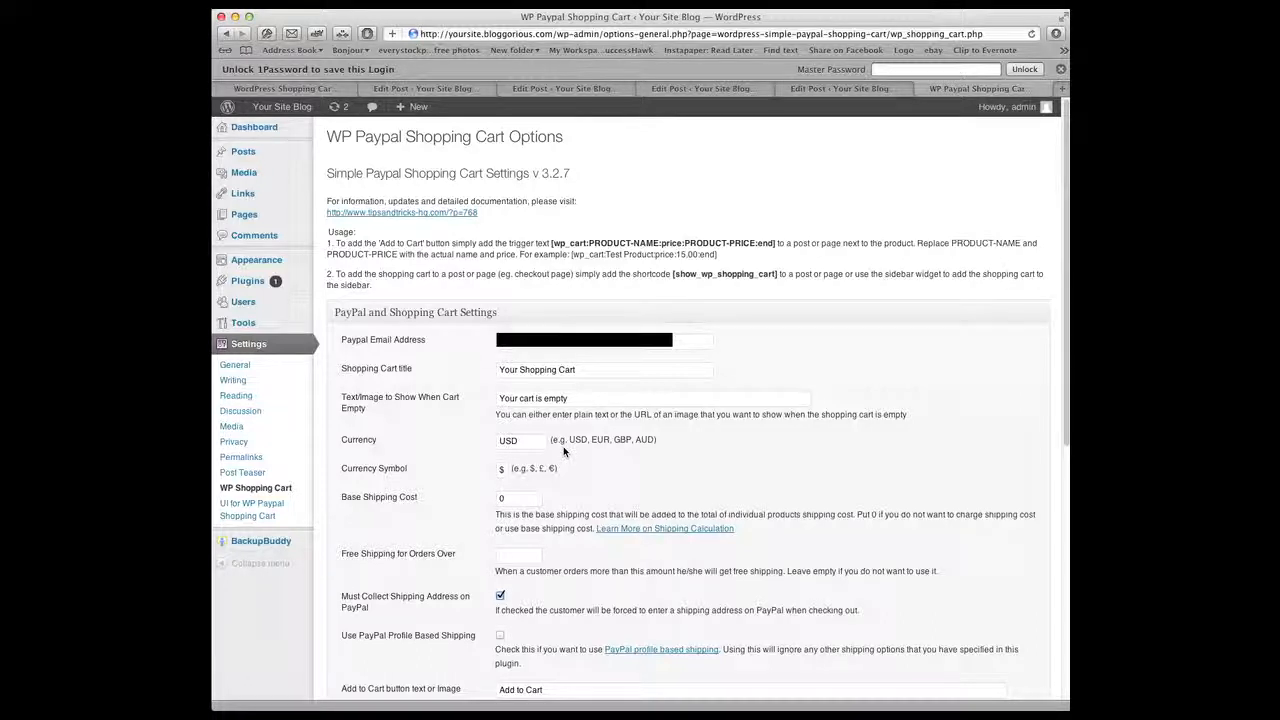
pyautogui.scroll(-3)
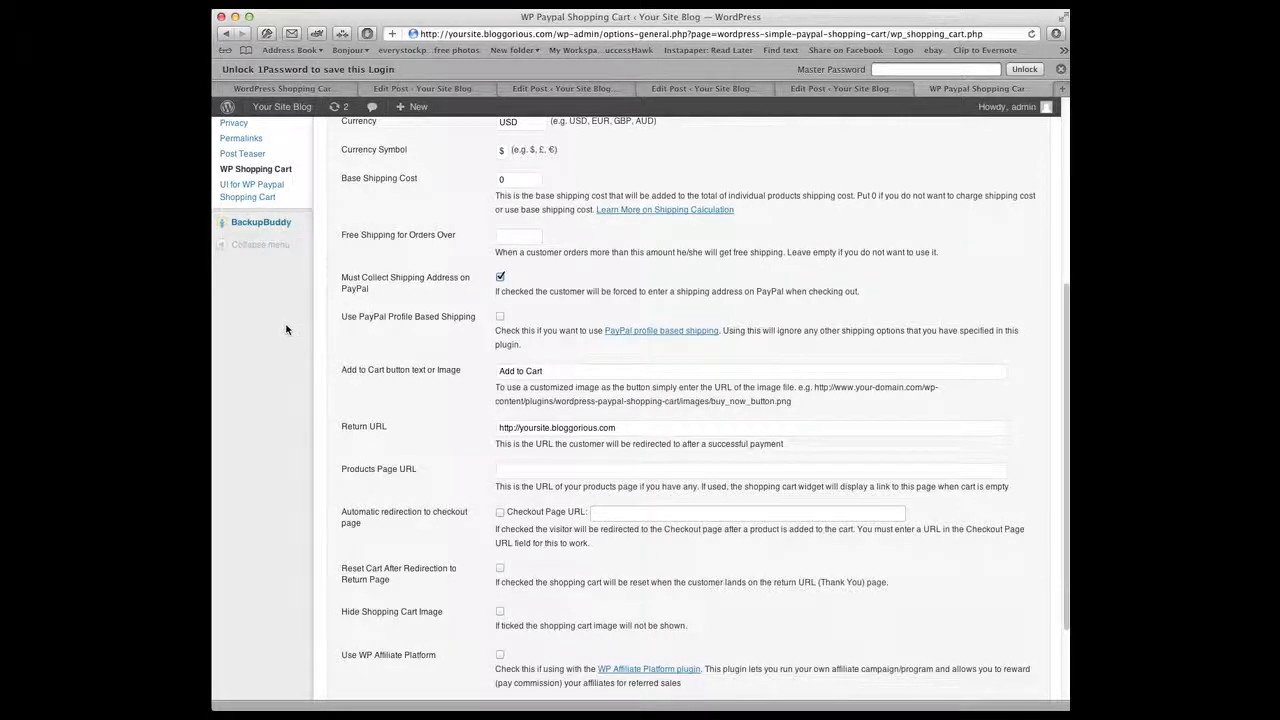
pyautogui.scroll(-3)
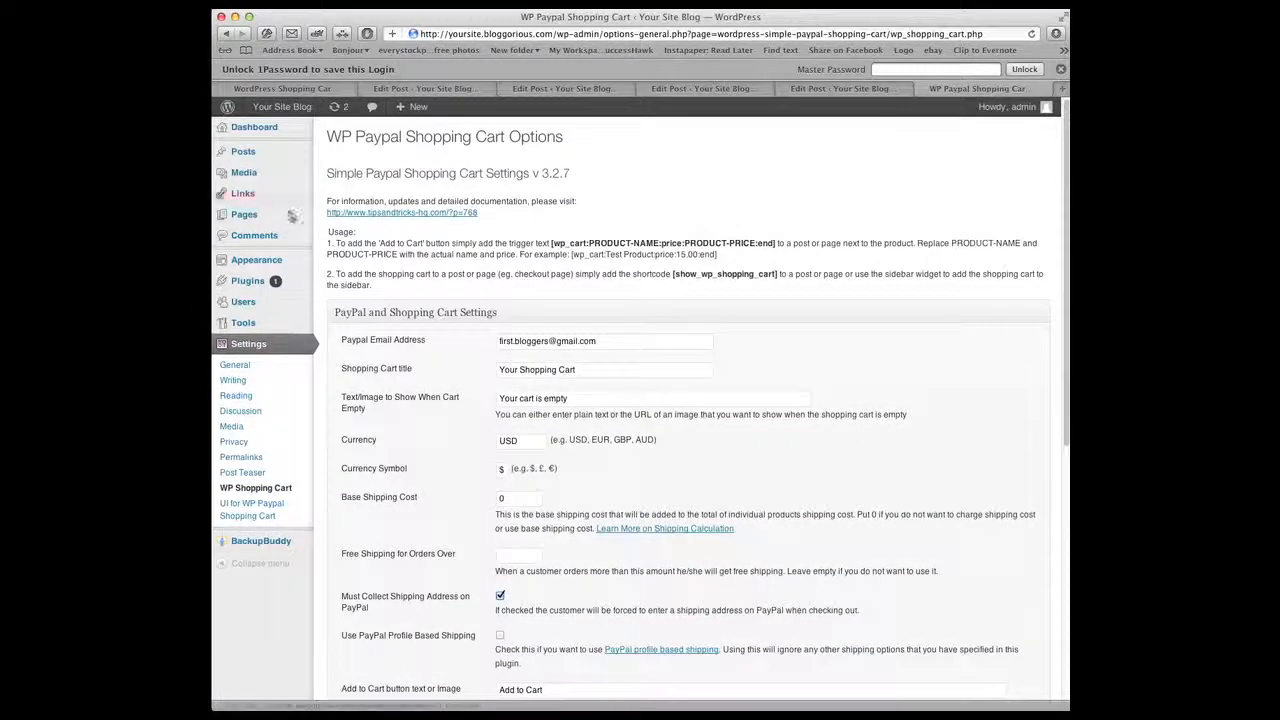
pyautogui.click(243, 214)
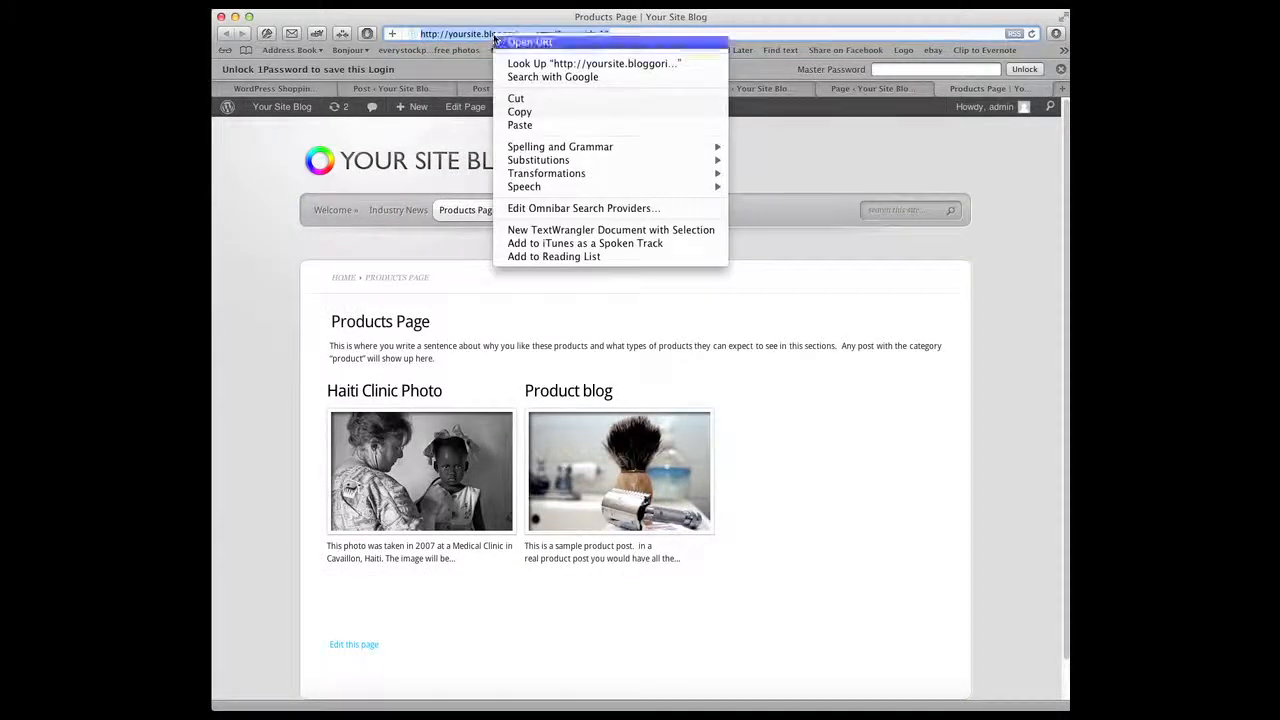
pyautogui.click(530, 42)
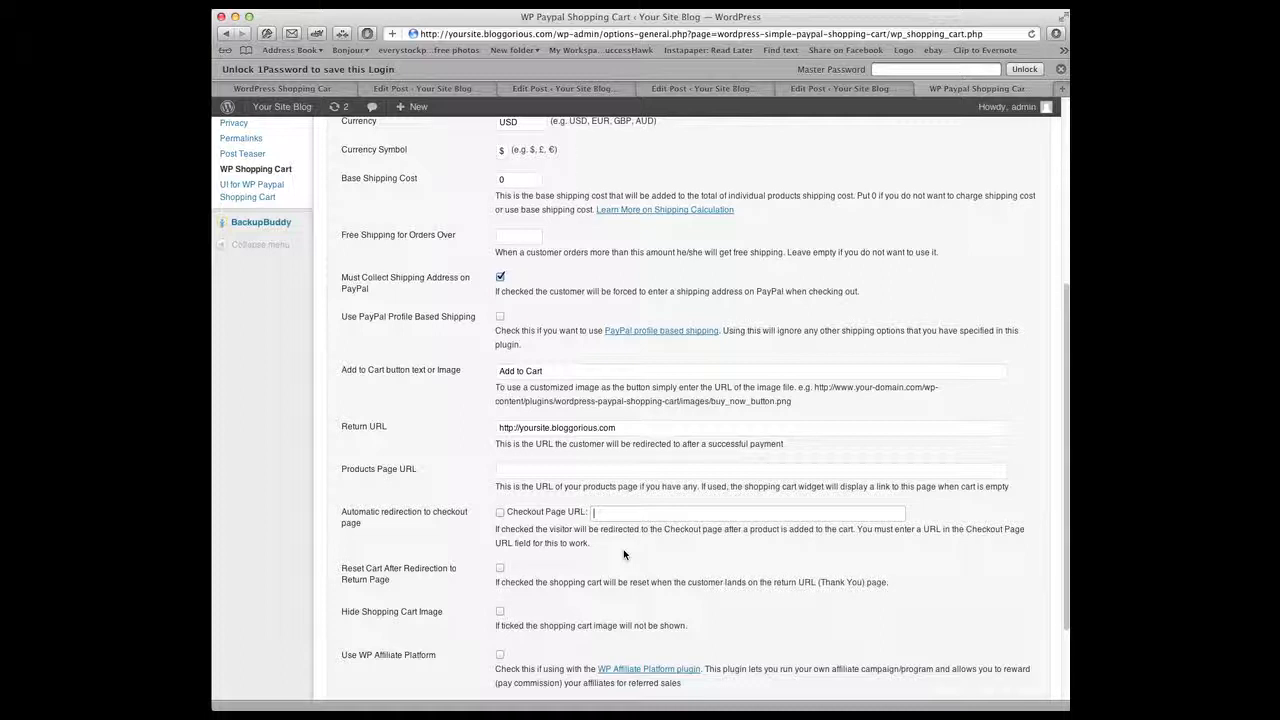
# - Paste the Products Page URL and save the shopping cart options
pyautogui.rightClick(520, 353)
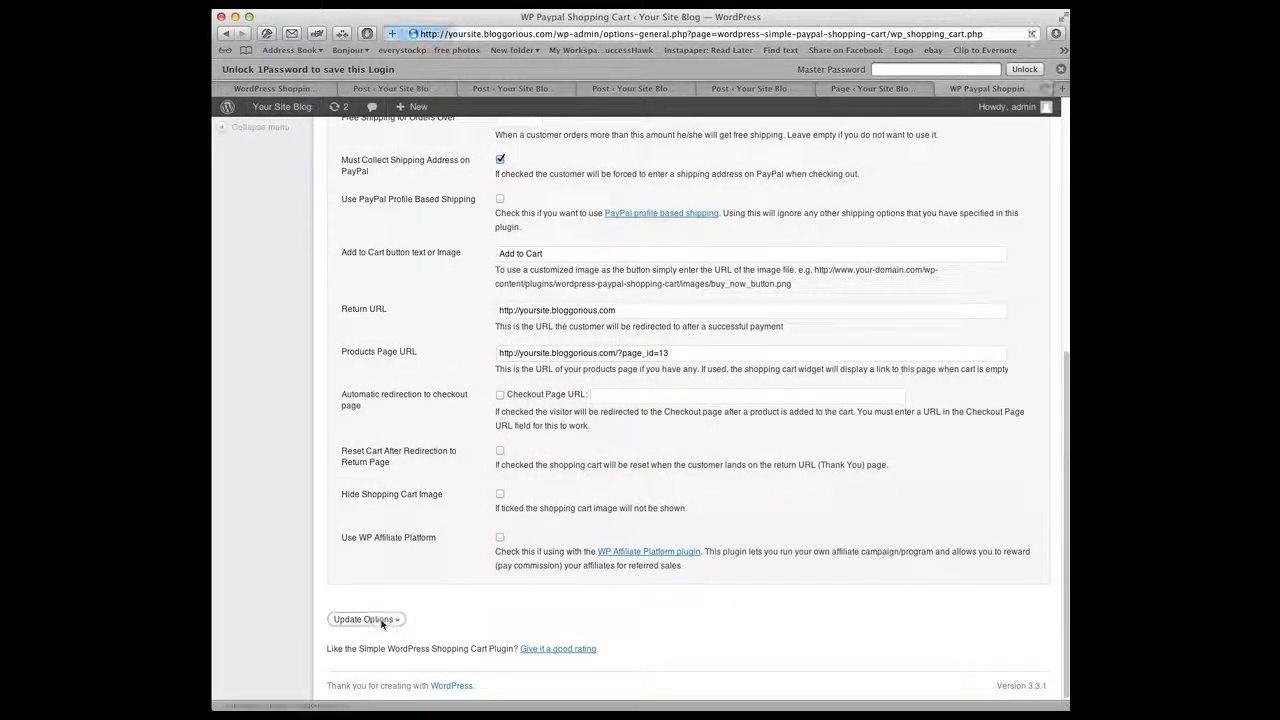
pyautogui.click(365, 619)
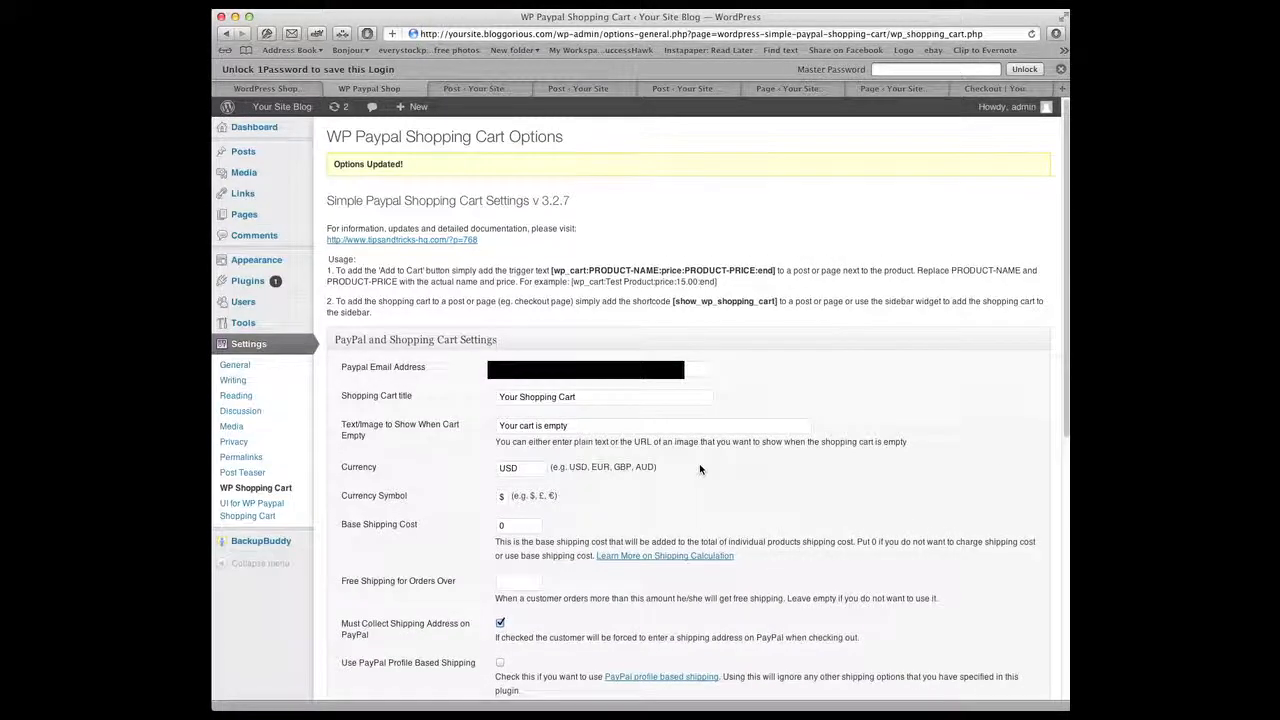
pyautogui.doubleClick(722, 301)
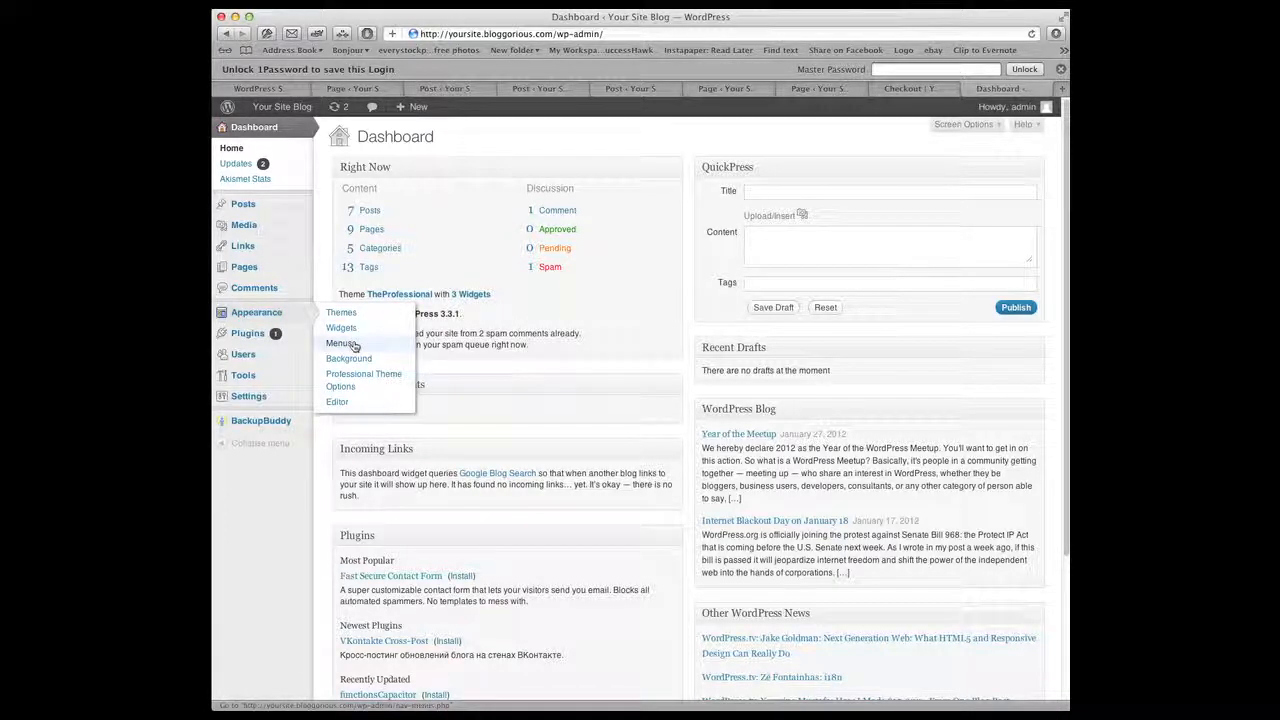
# - Open Appearance > Menus and list the most recent pages, including Checkout
pyautogui.click(341, 343)
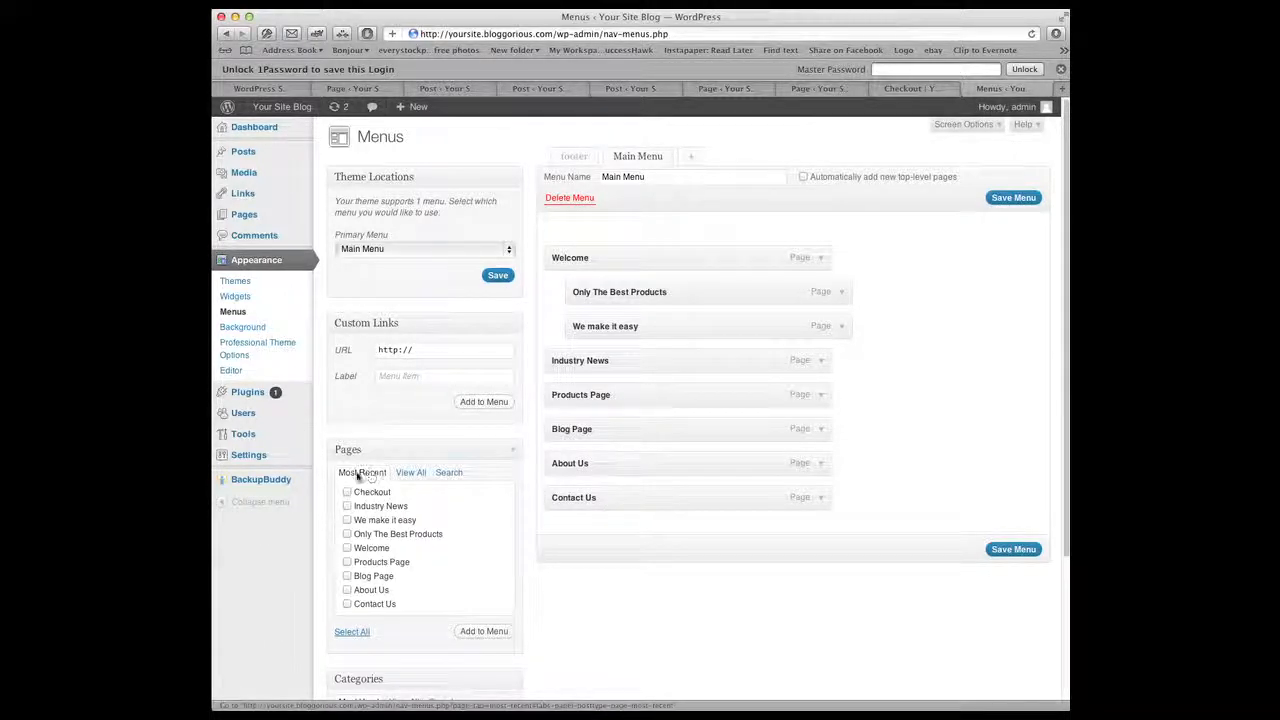
pyautogui.click(347, 491)
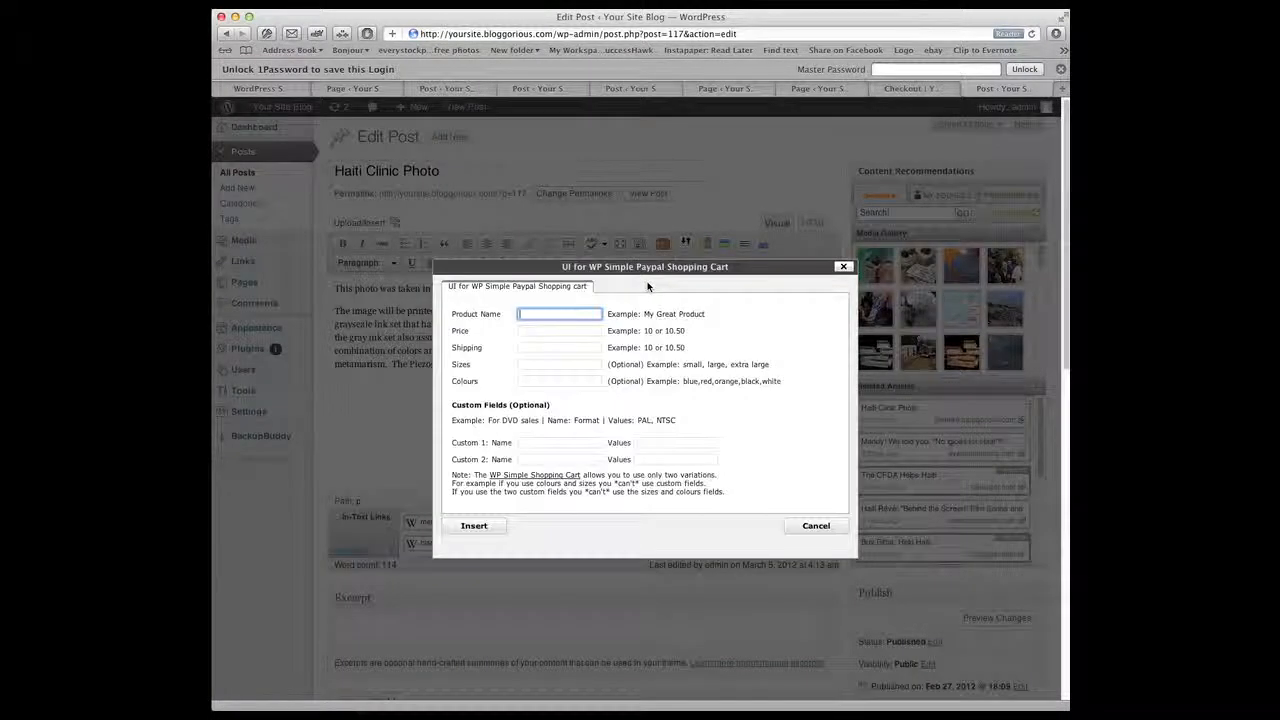
# - Enter product Haiti Clinic Photo, price 50, shipping 10, sizes 8x12 | 12x18
pyautogui.write('Haiti Clinic Photo')
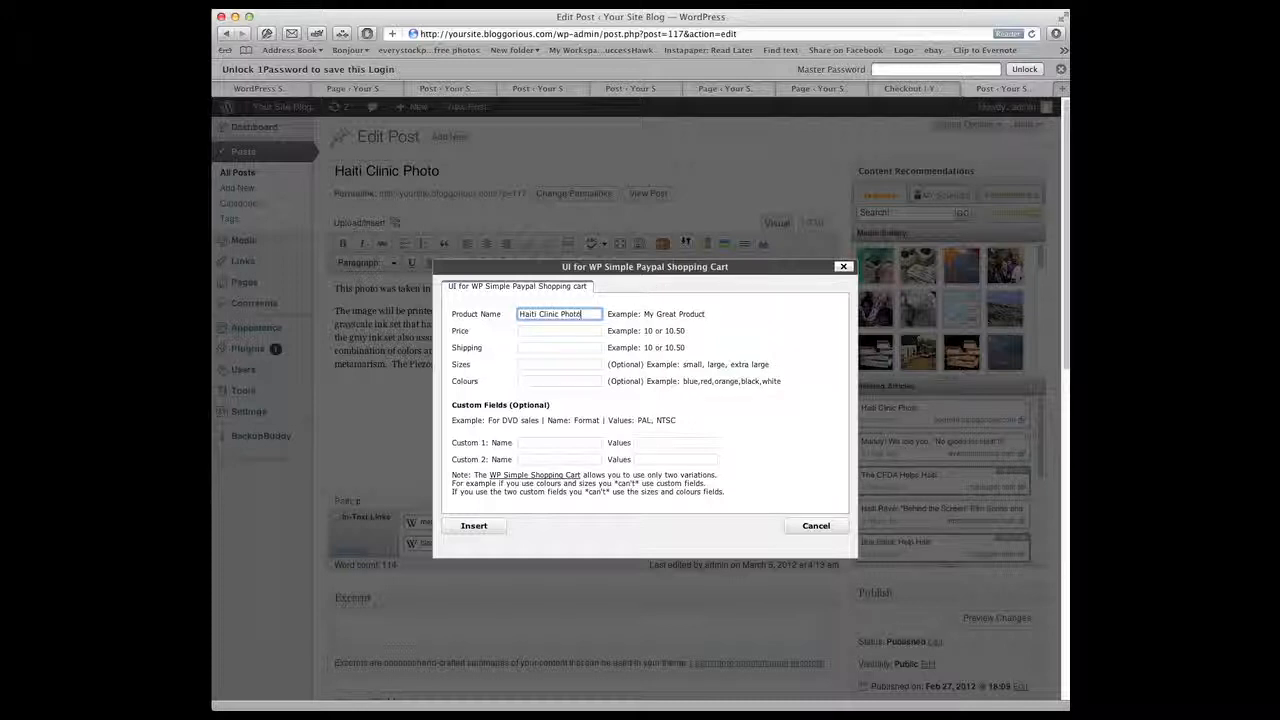
pyautogui.click(559, 330)
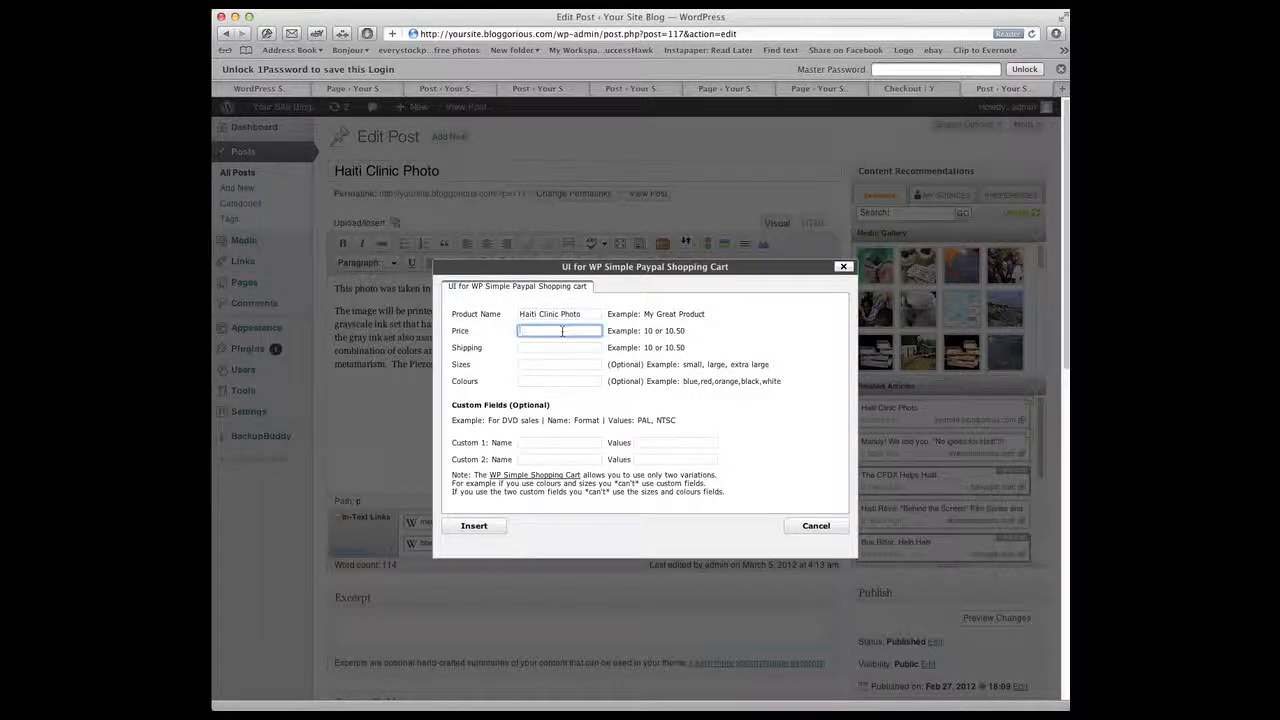
pyautogui.write('50')
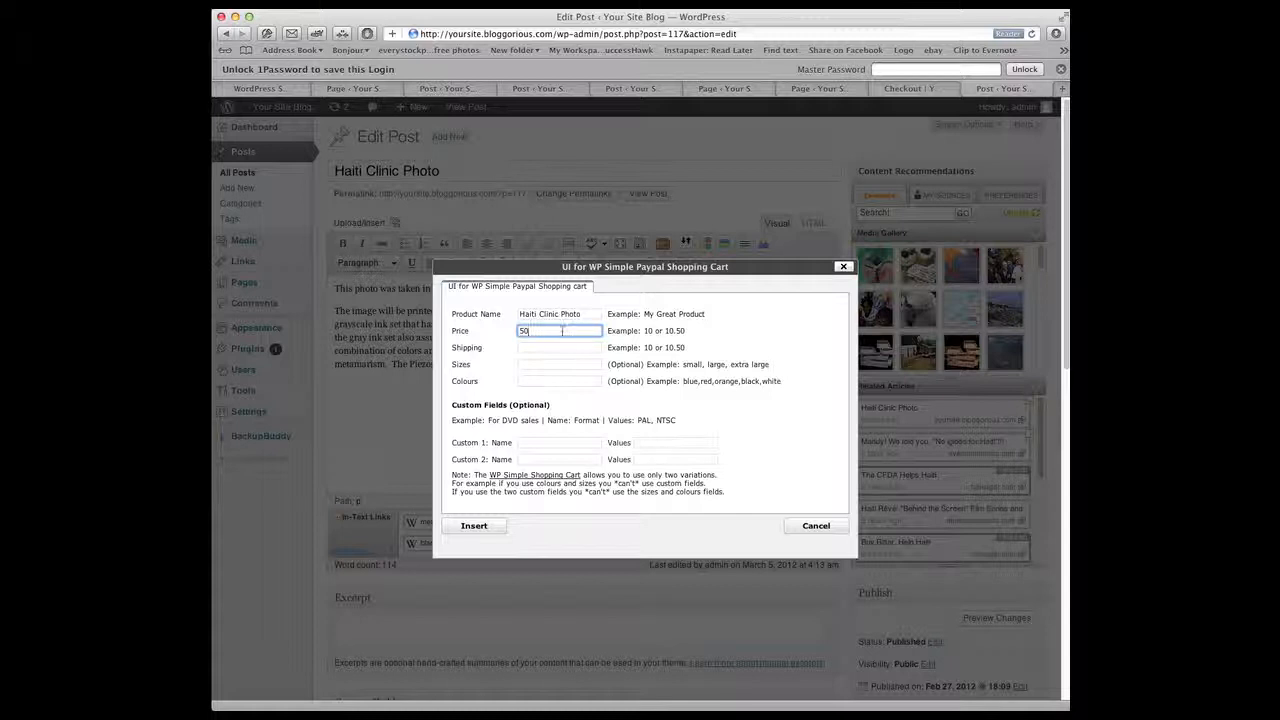
pyautogui.click(559, 347)
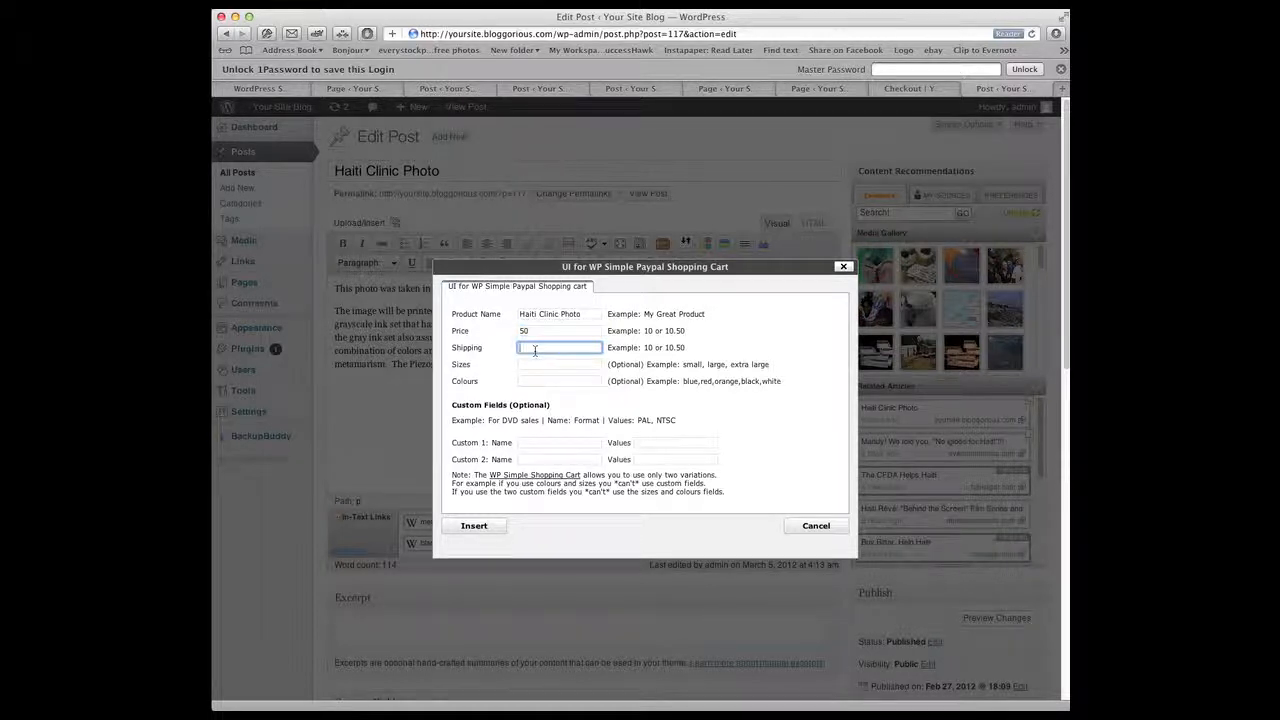
pyautogui.write('10')
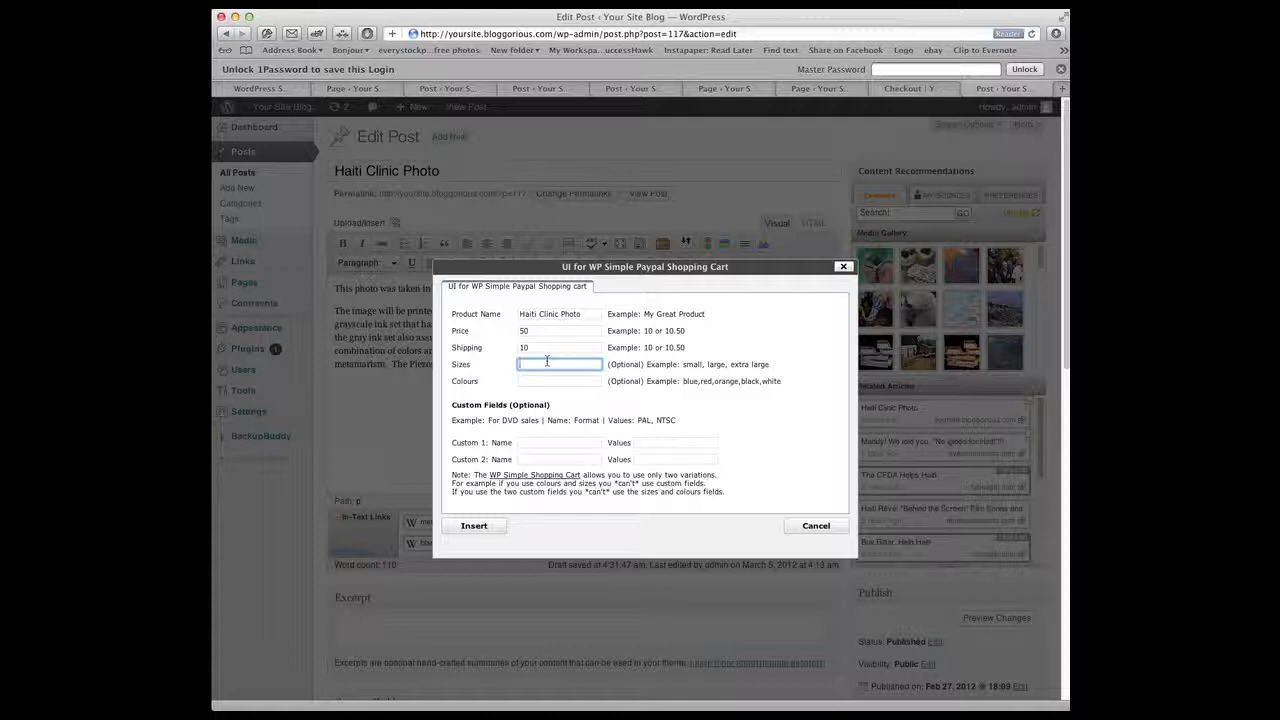
pyautogui.write('8x12')
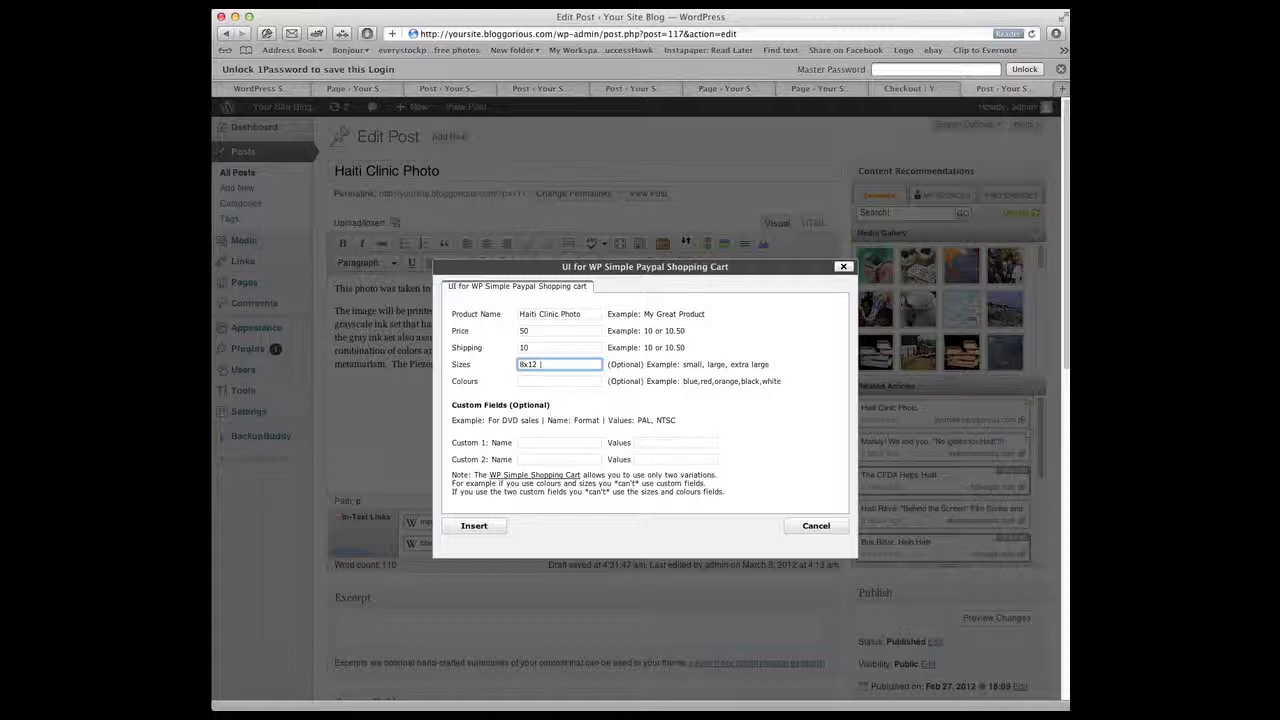
pyautogui.write('10')
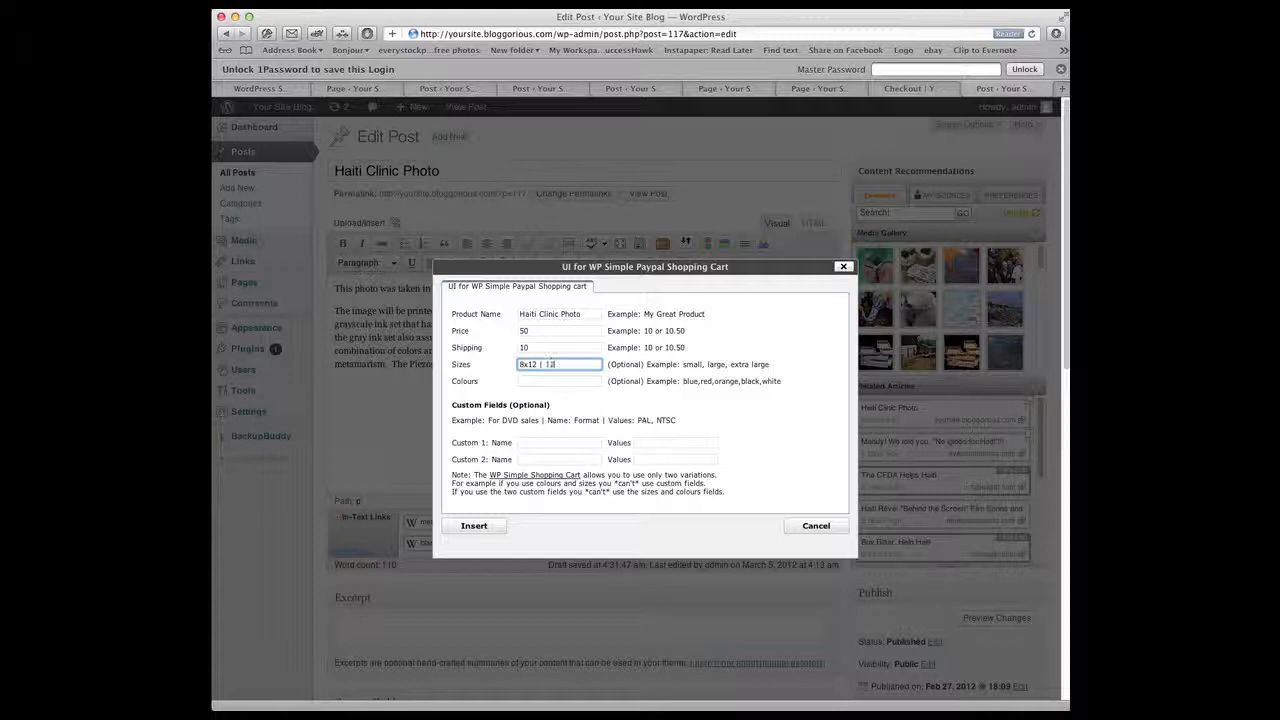
pyautogui.write('2x18')
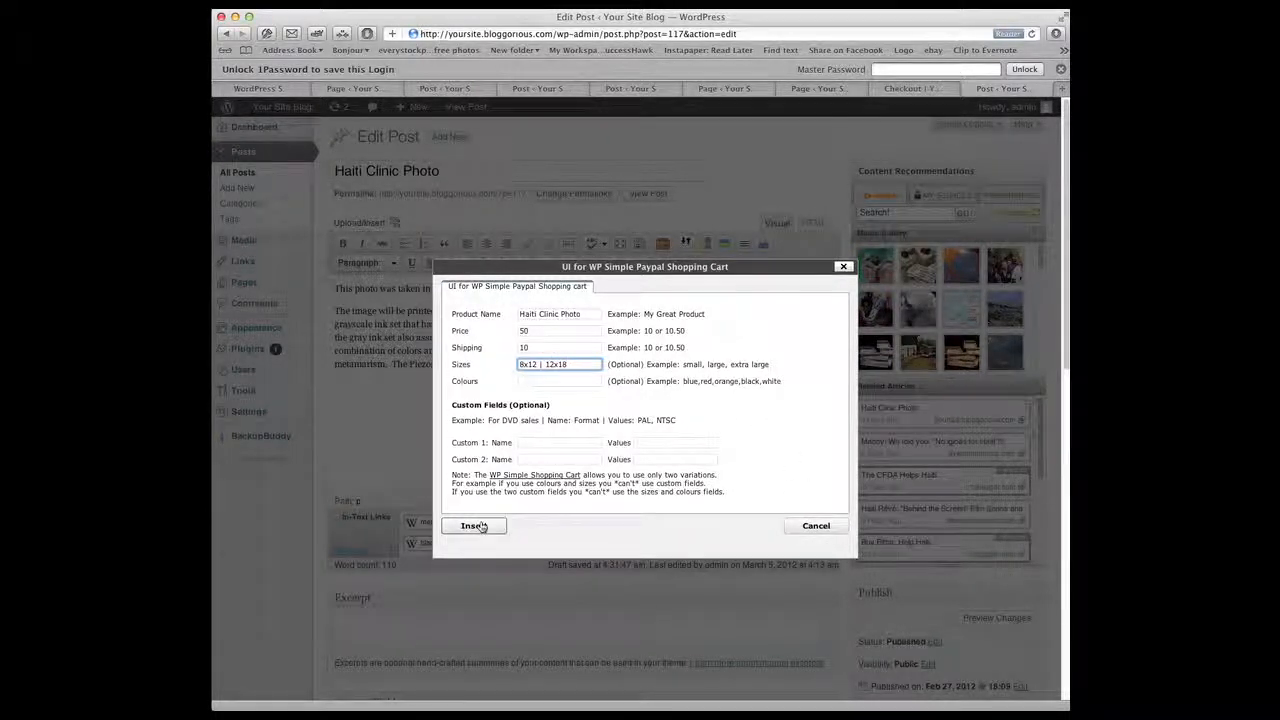
# - Insert the wp_cart shortcode into the Haiti Clinic Photo post and update it
pyautogui.click(474, 525)
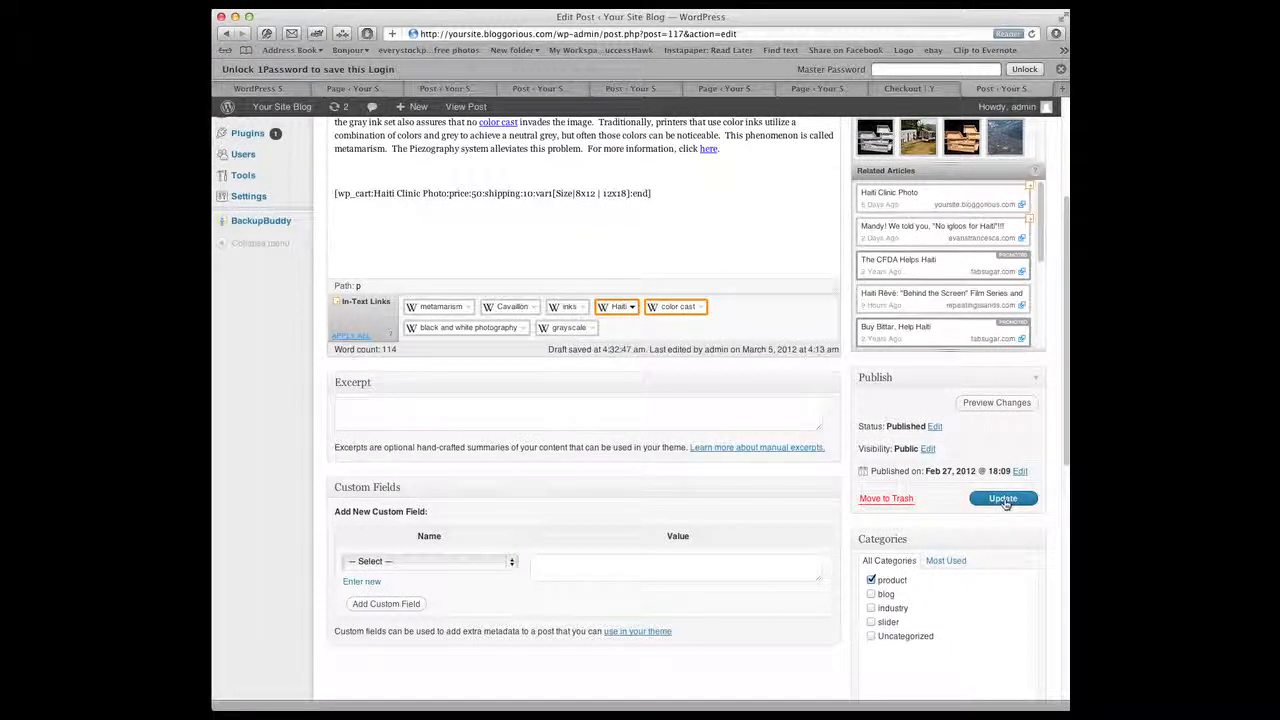
pyautogui.click(1002, 498)
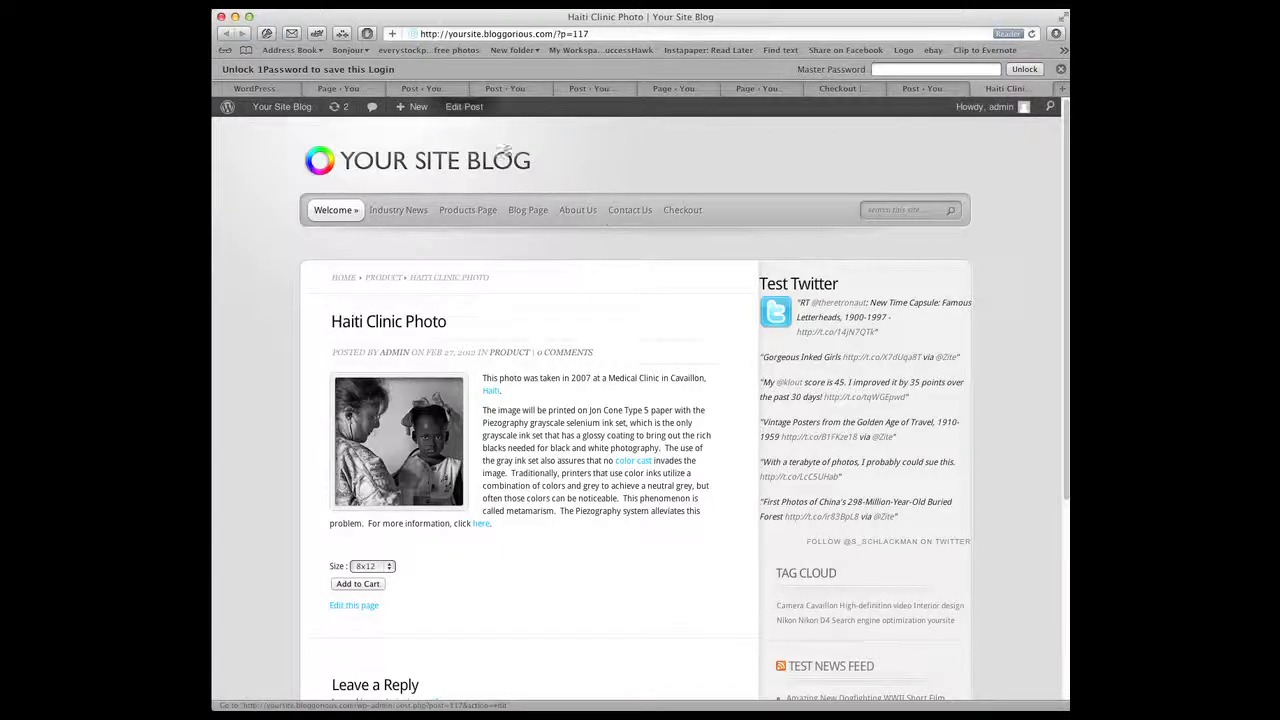
# - Add '$50.00' after the shortcode, then view the updated post
pyautogui.click(353, 605)
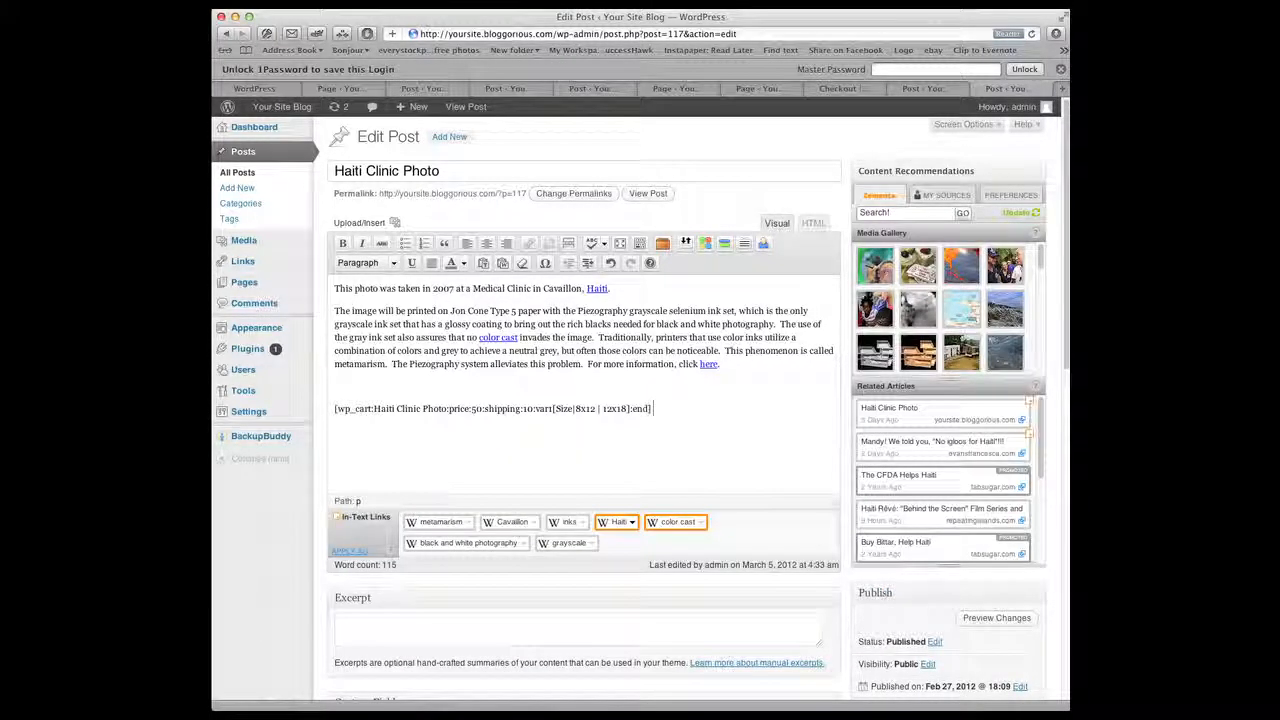
pyautogui.write('$50.00')
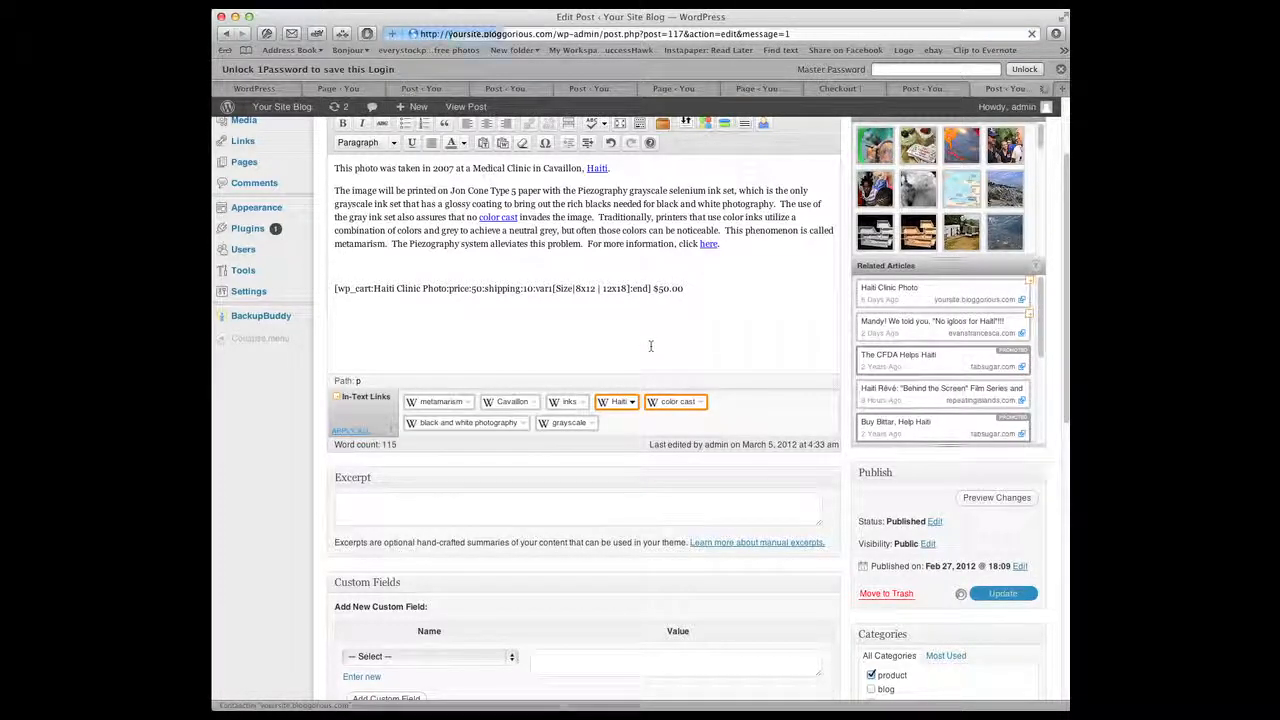
pyautogui.click(465, 106)
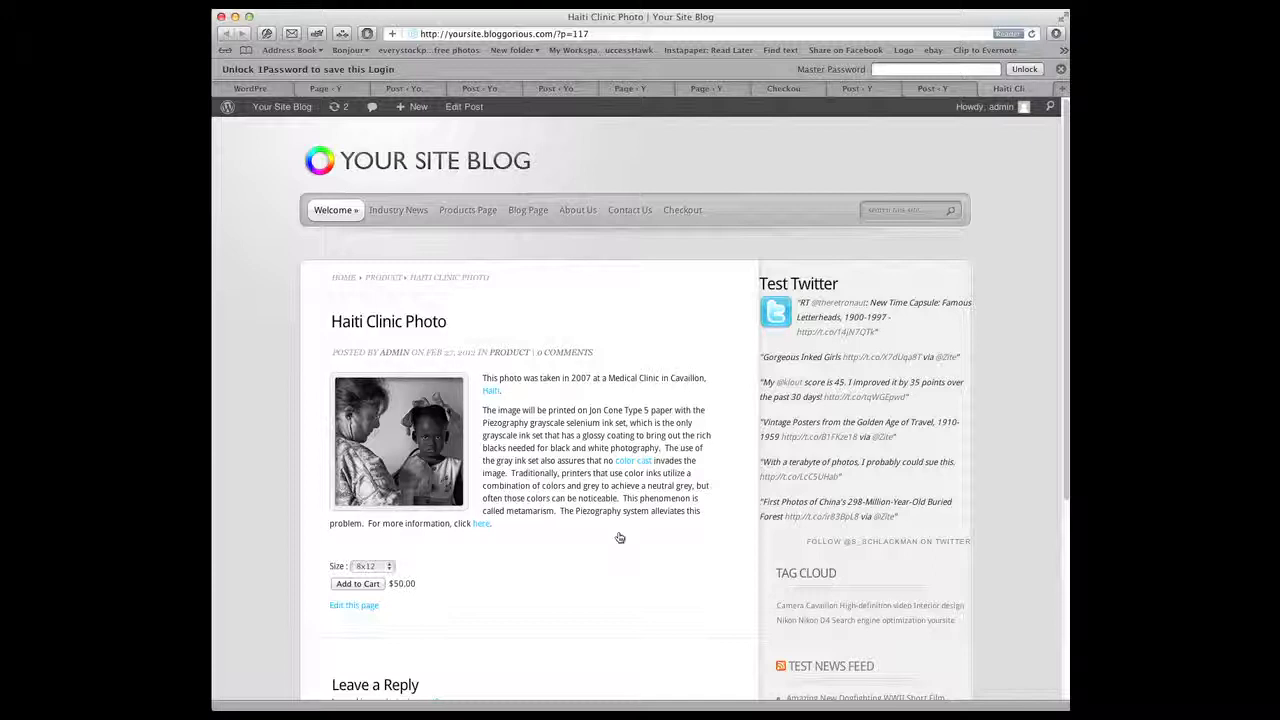
# - Add the 8x12 Haiti Clinic Photo print to the cart, then visit the Products Page
pyautogui.click(357, 583)
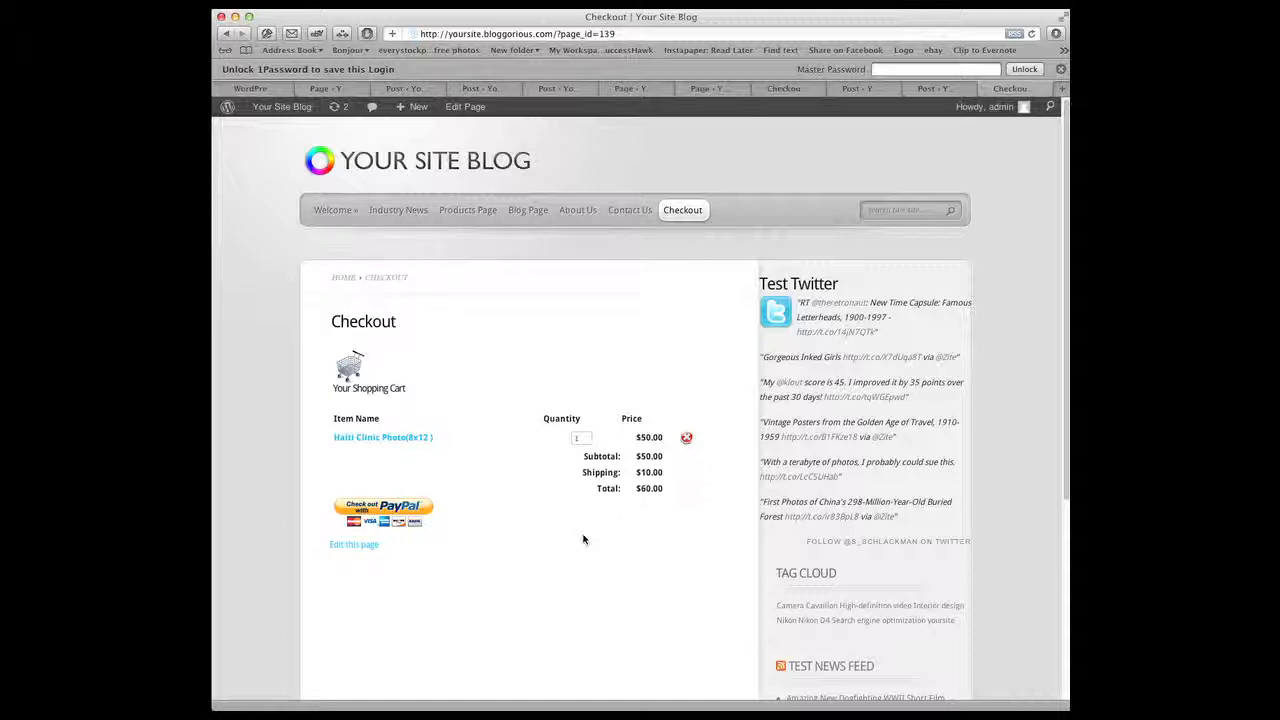
pyautogui.click(467, 210)
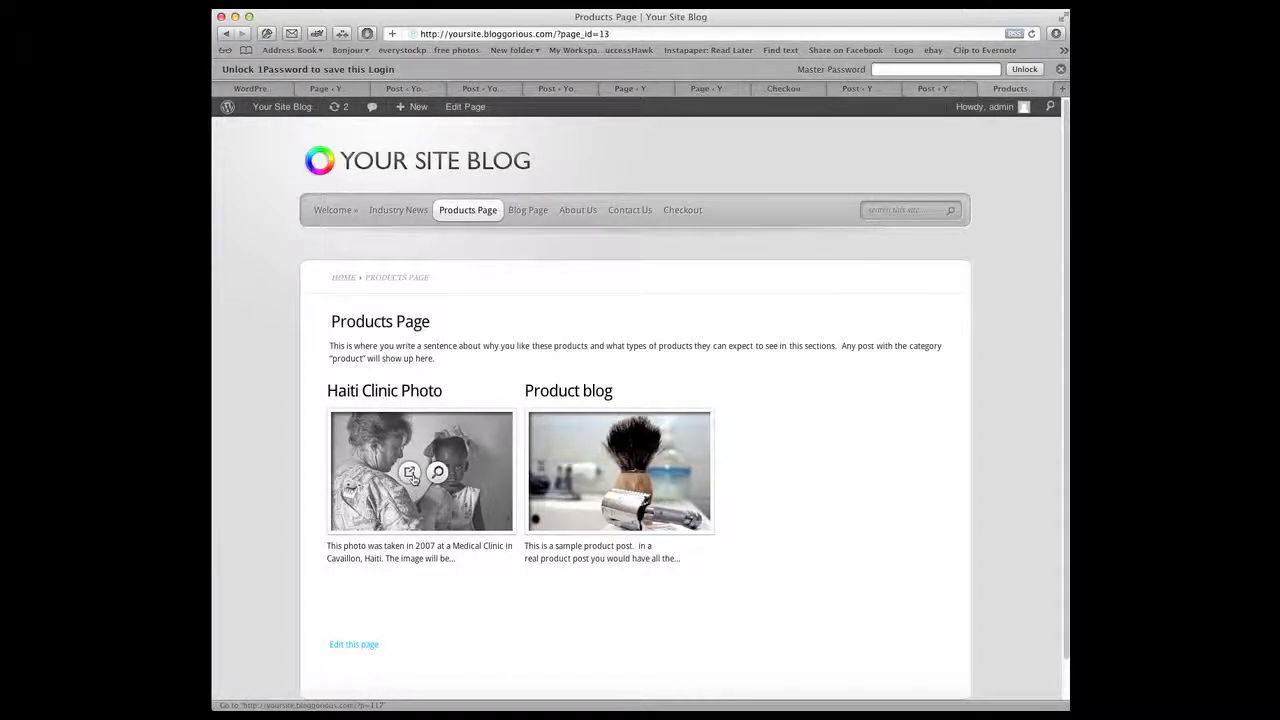
# - Open the Haiti Clinic Photo product post from the Products Page
pyautogui.click(682, 210)
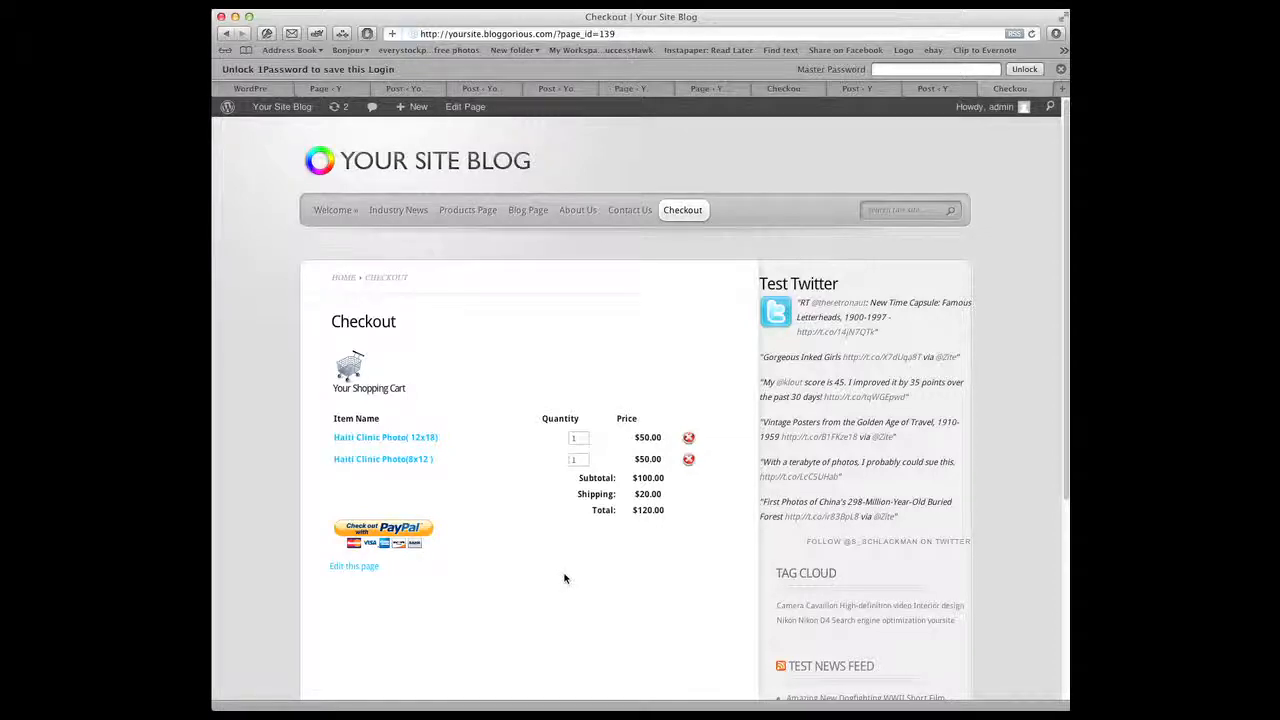
pyautogui.moveTo(568, 555)
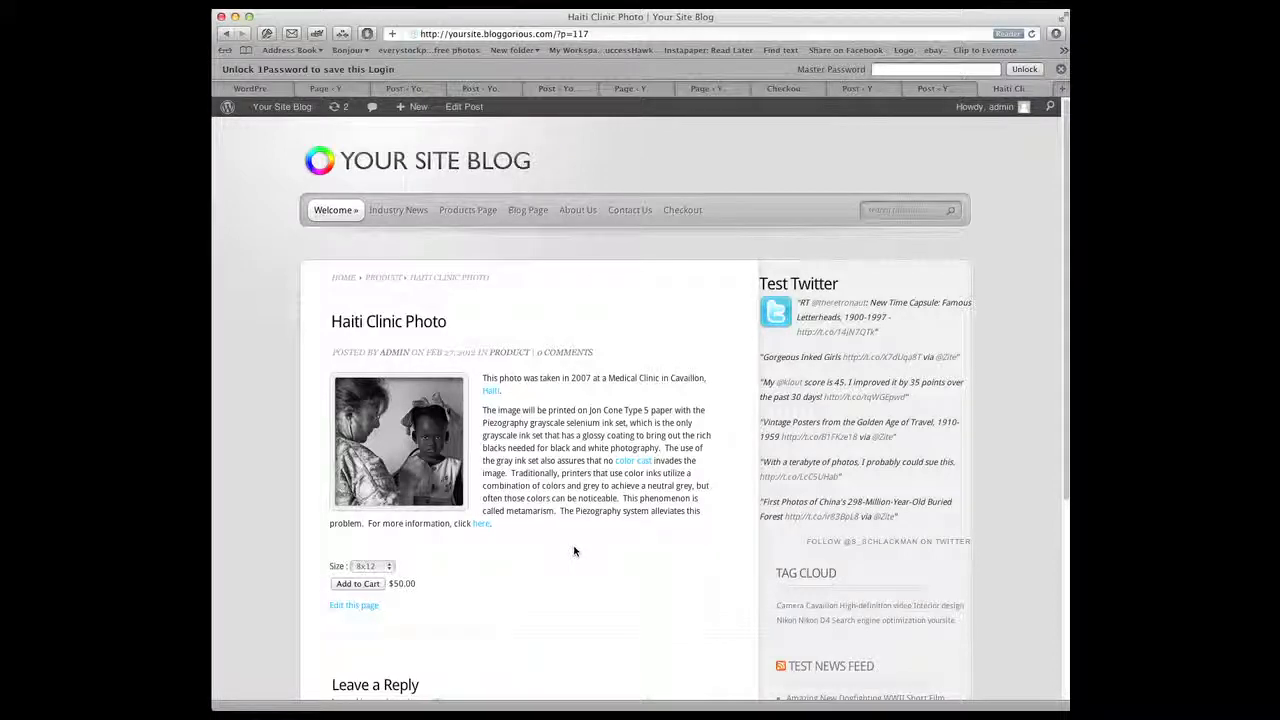
# - Return to the Products Page, then go back to the admin Dashboard
pyautogui.click(467, 210)
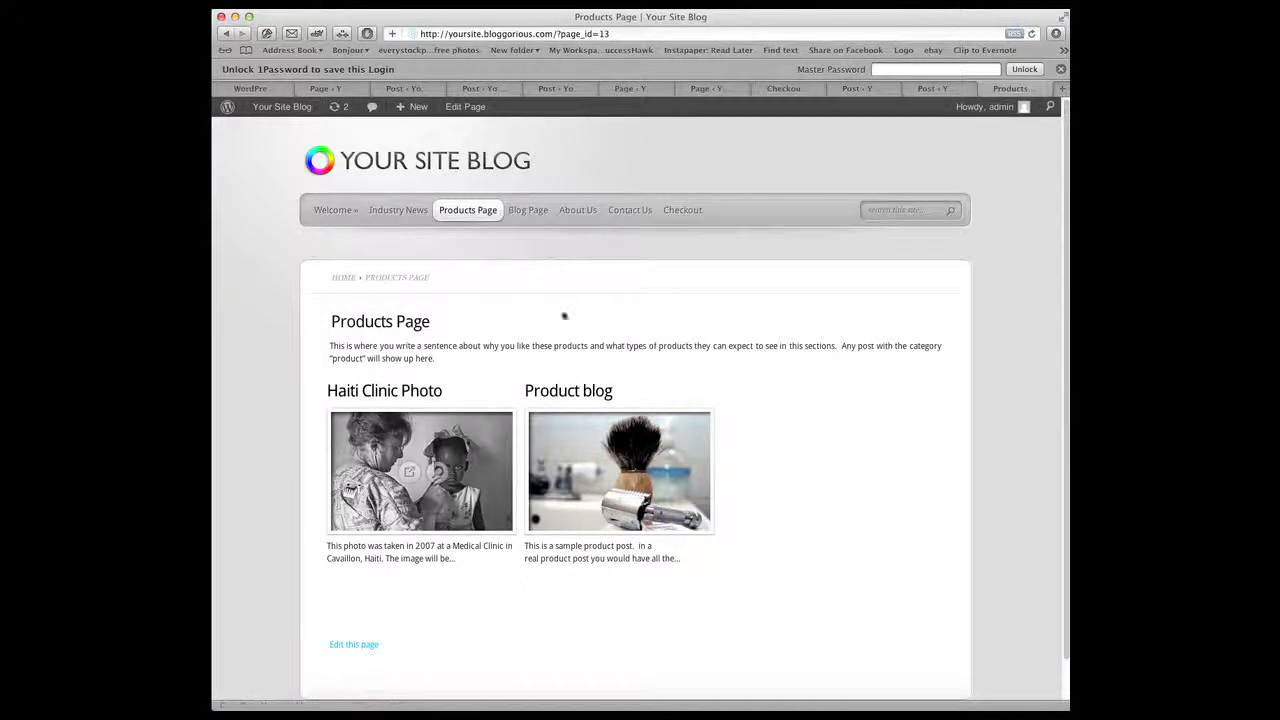
pyautogui.click(420, 471)
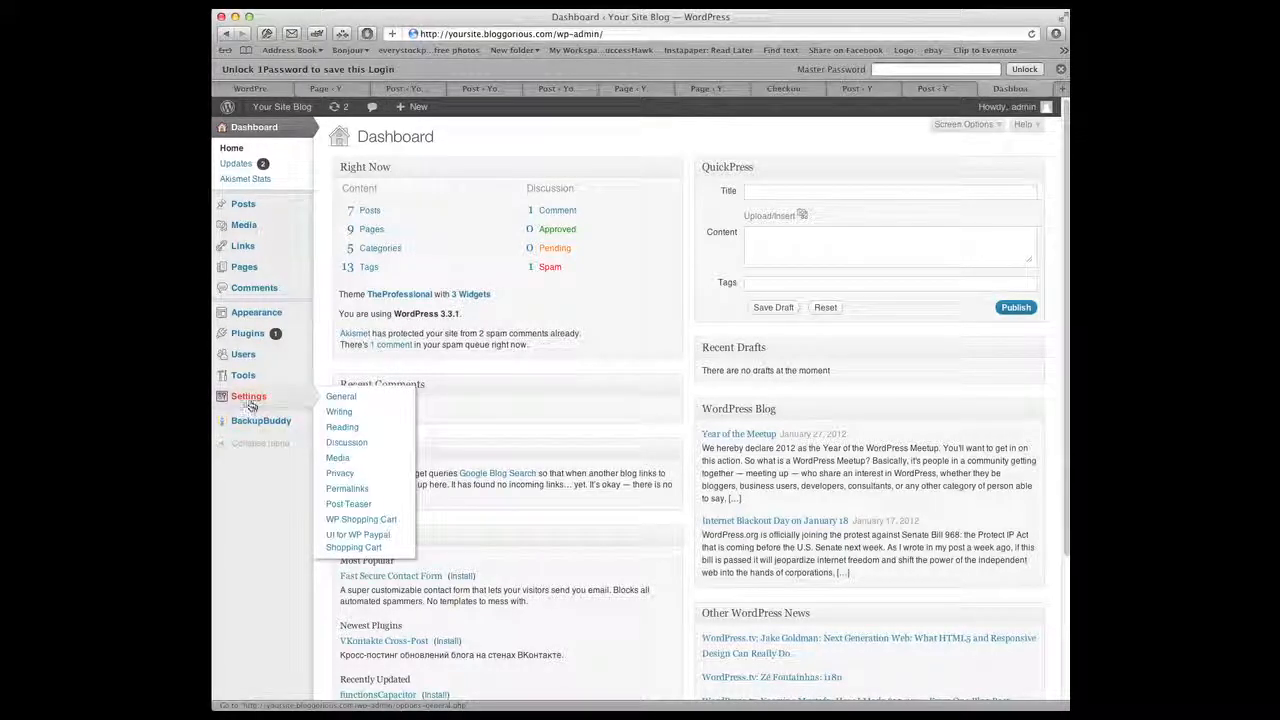
# - Leave the admin Settings area to visit the site's front page
pyautogui.click(235, 296)
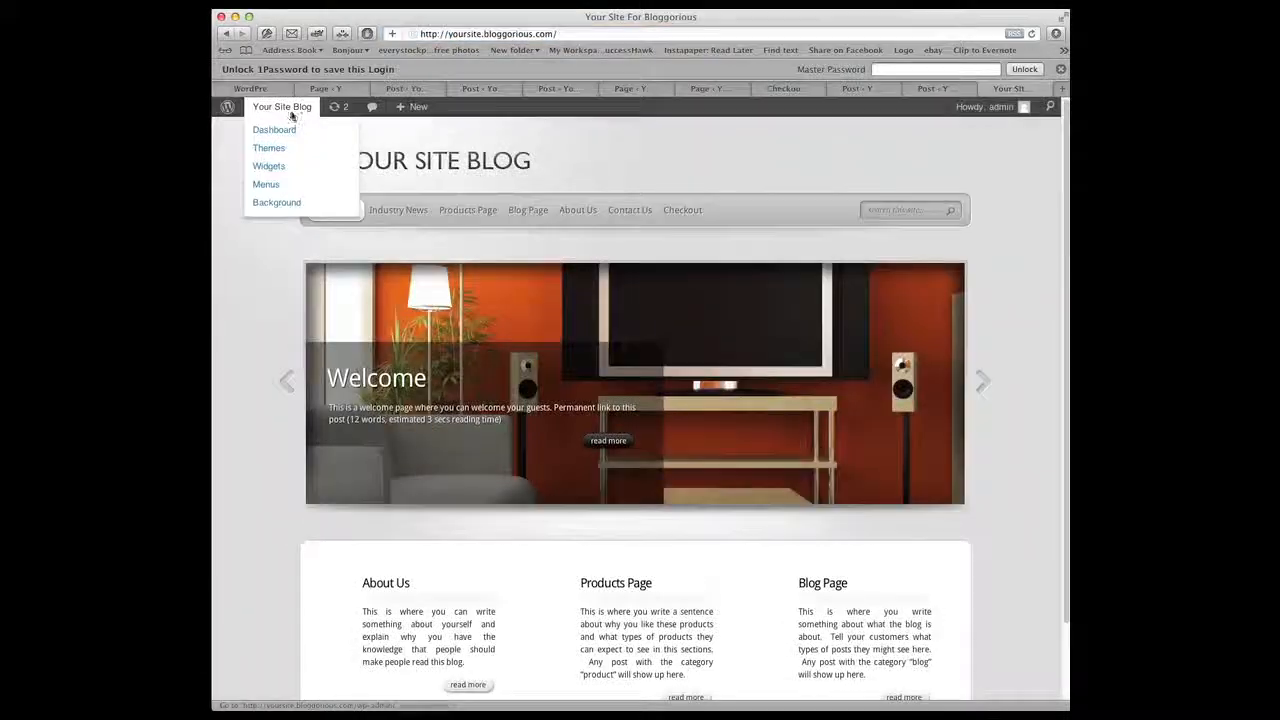
# - Open the Haiti Clinic Photo post from the Products Page to view the cart sidebar
pyautogui.click(467, 210)
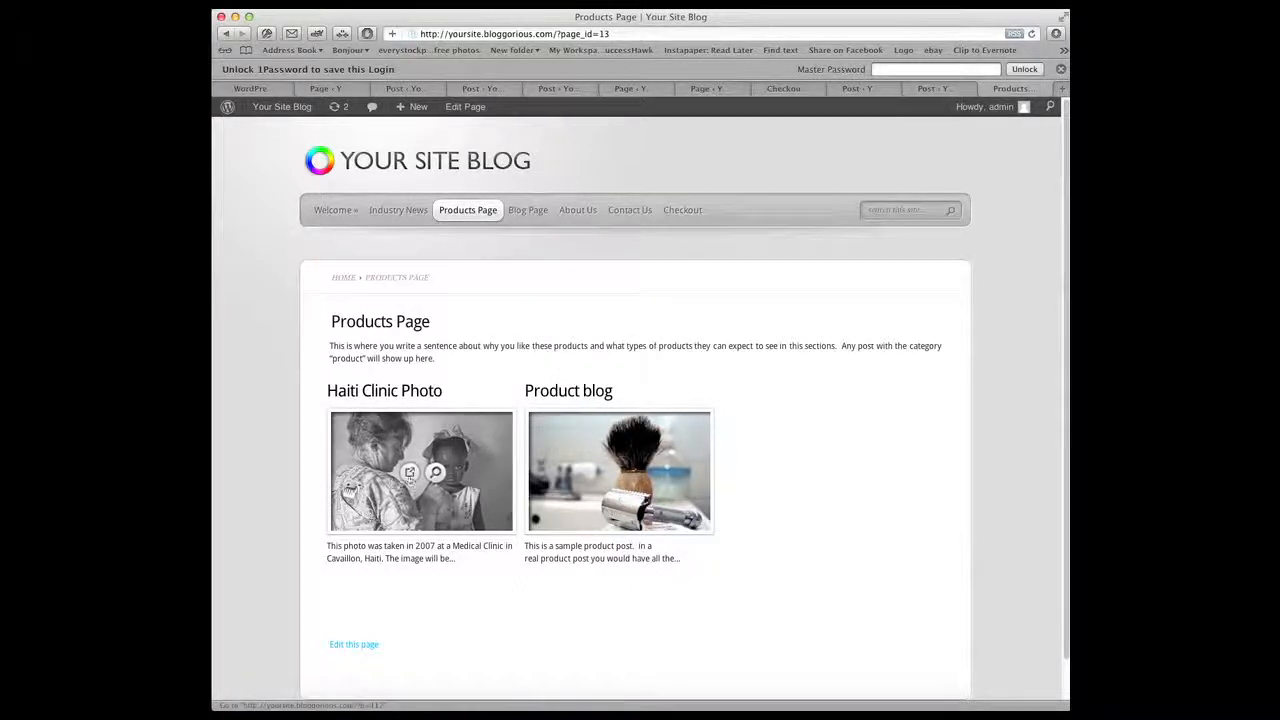
pyautogui.click(421, 471)
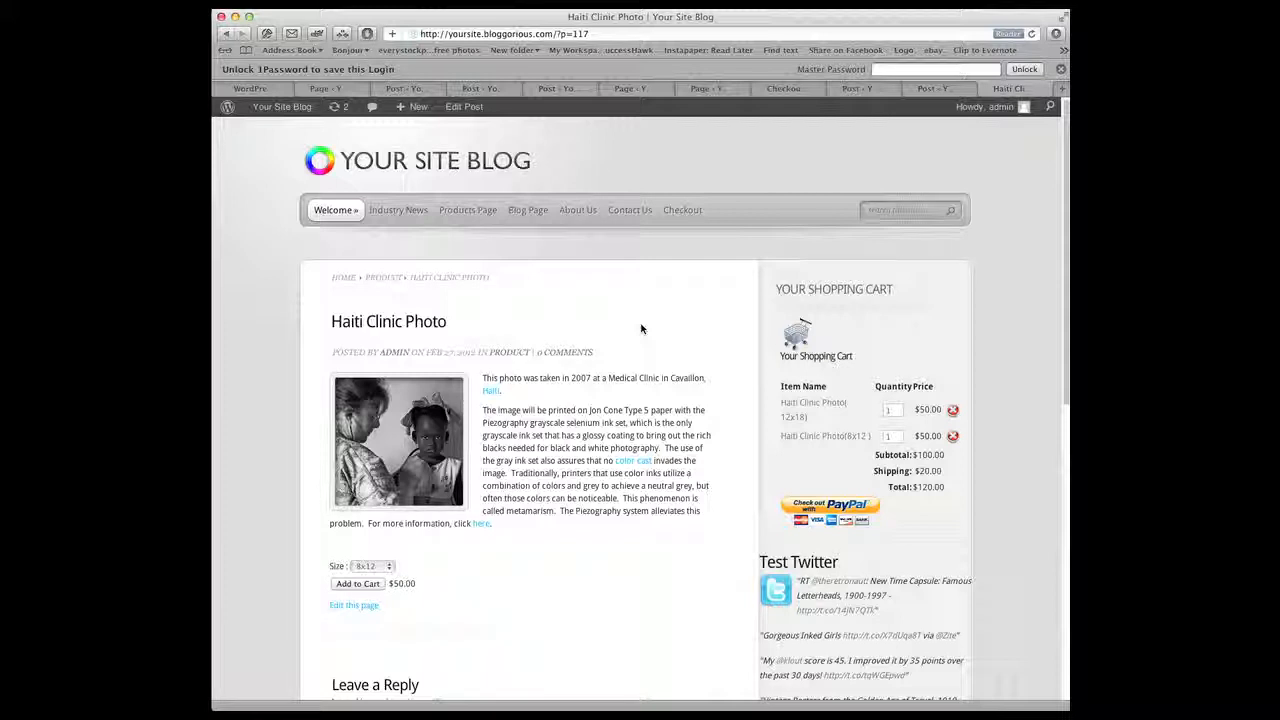